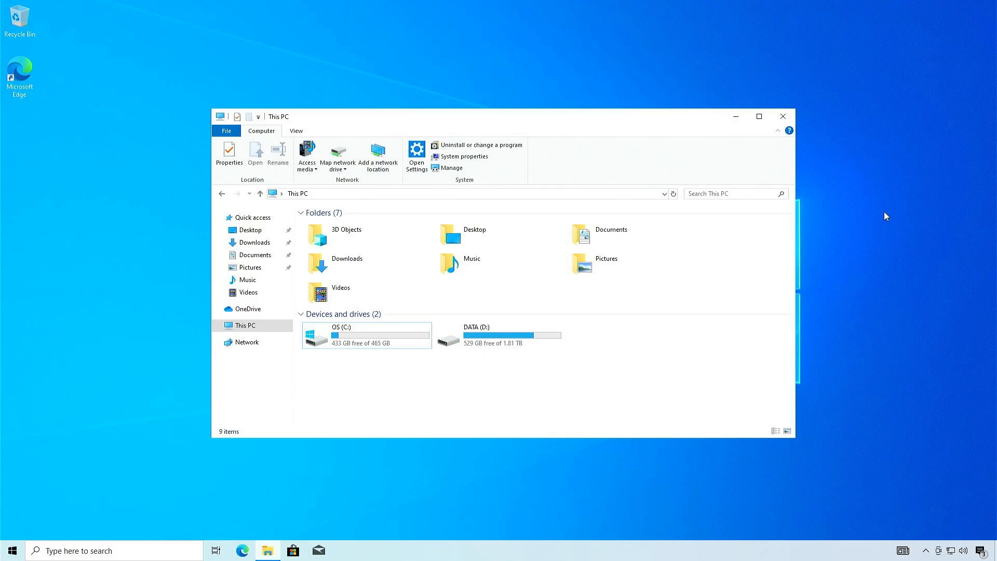
- Close the This PC window listing OS (C:) and DATA (D:), leaving the desktop visible
left_click(783, 116)
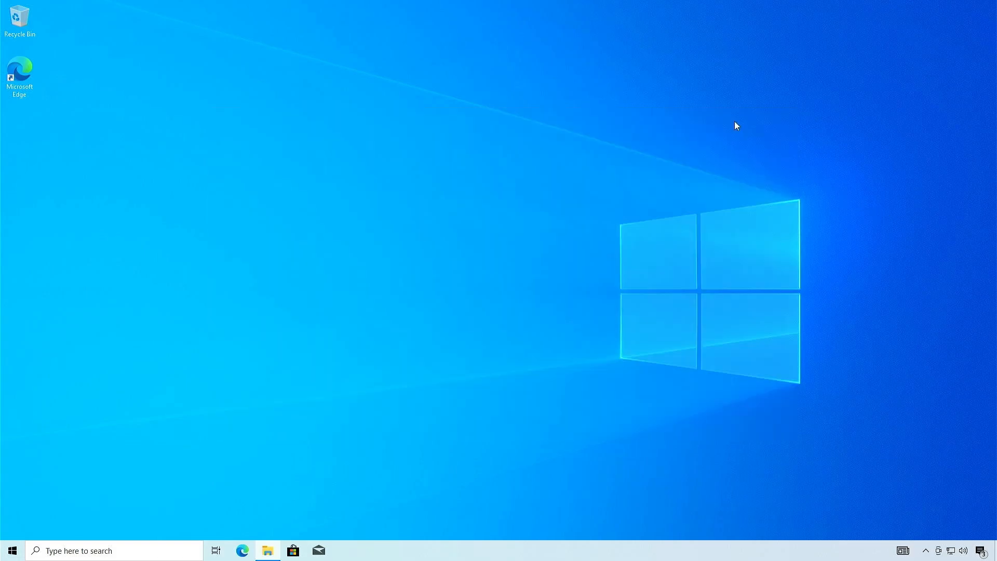
mouse_move(555, 551)
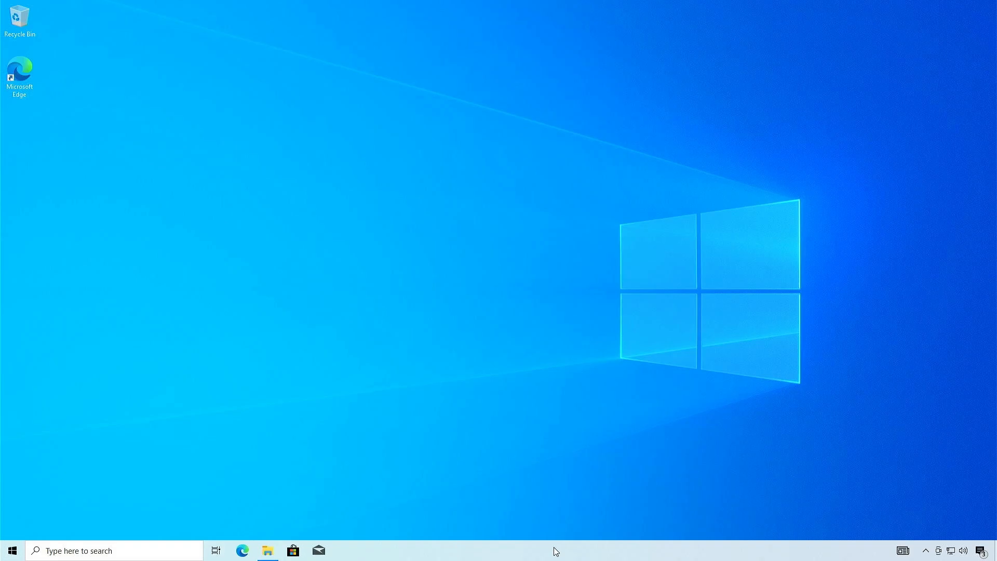
right_click(555, 552)
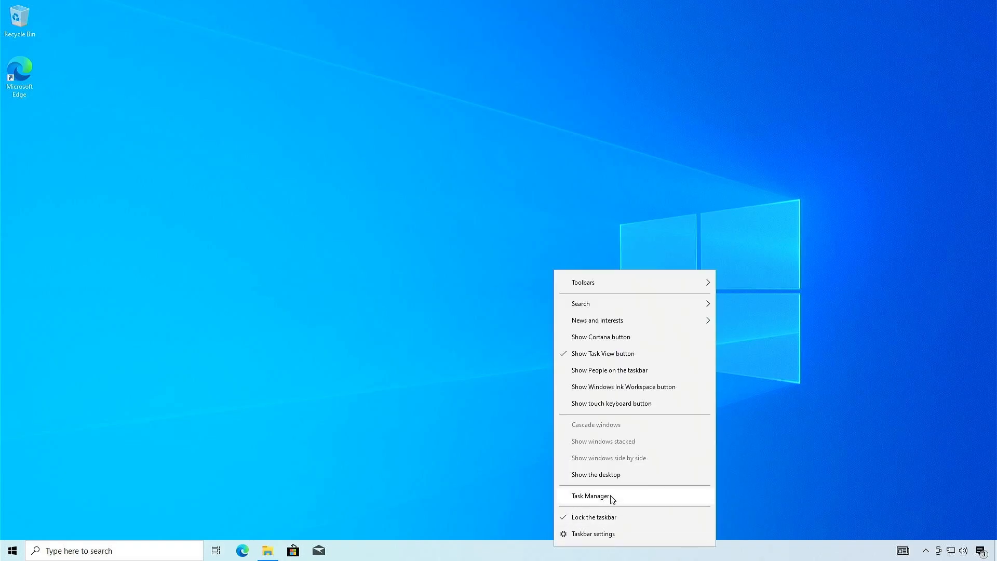
left_click(589, 495)
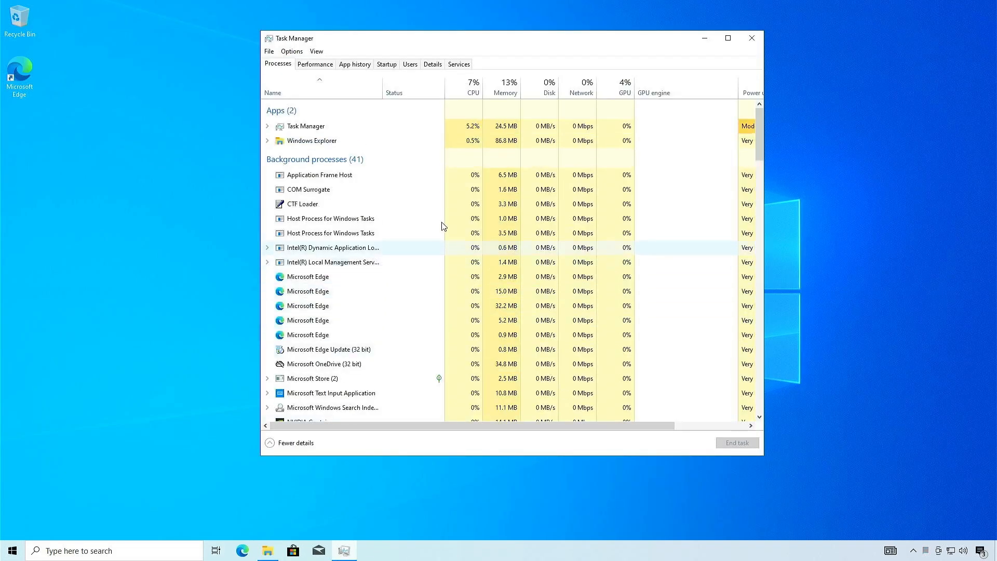
left_click(314, 64)
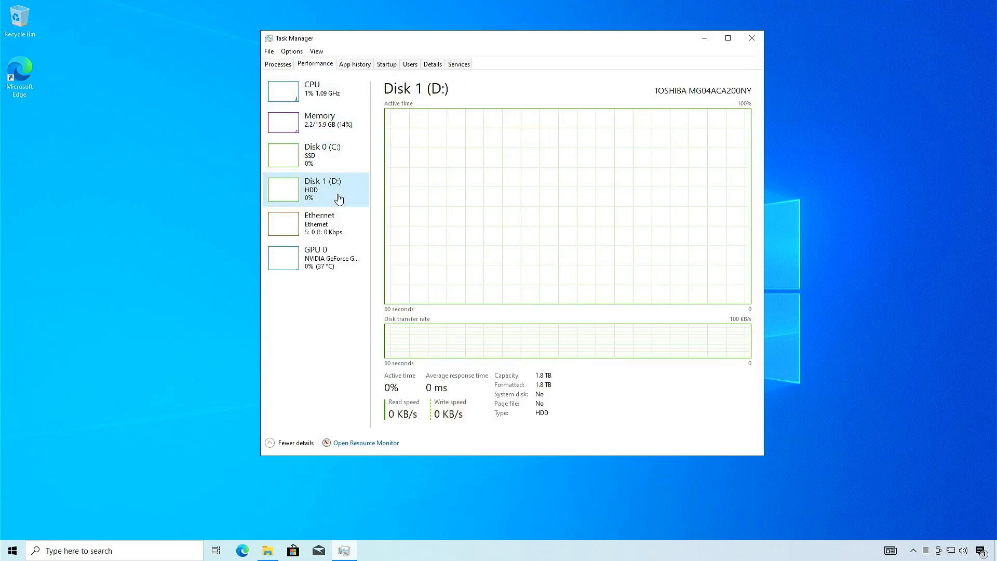
mouse_move(495, 424)
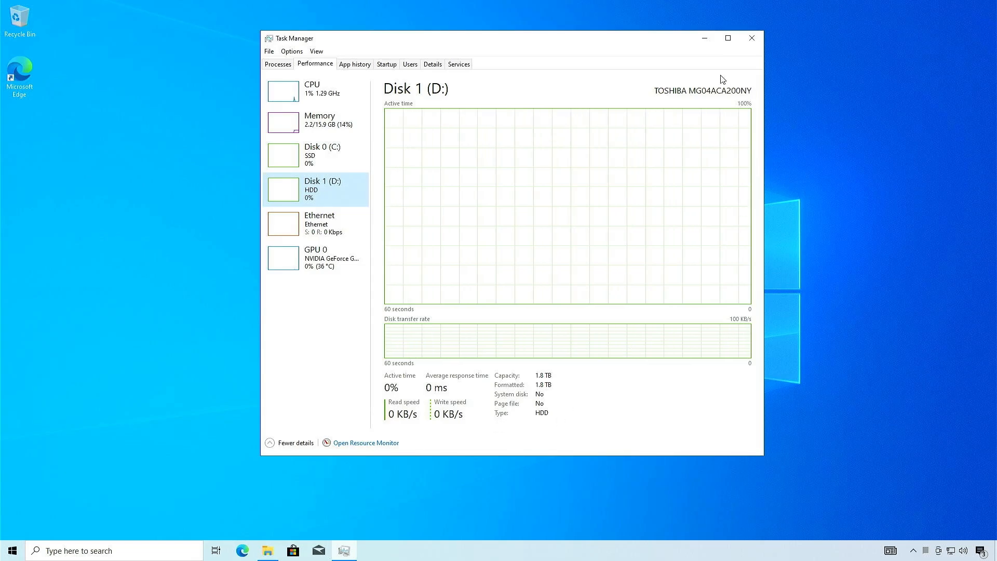
left_click(752, 39)
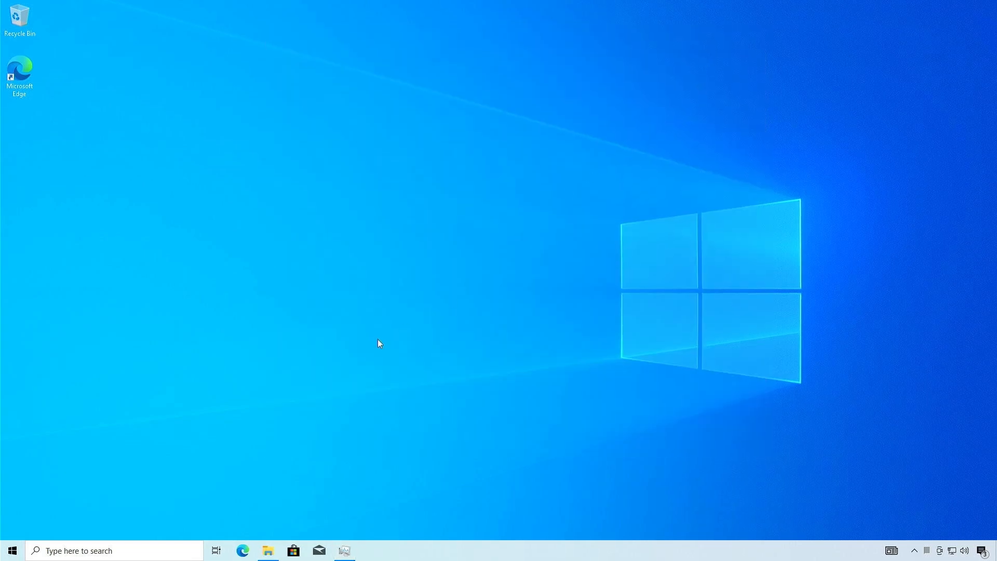
- Launch Disk Management from the Start button's tools list and bring up Disk 1's actions
right_click(14, 551)
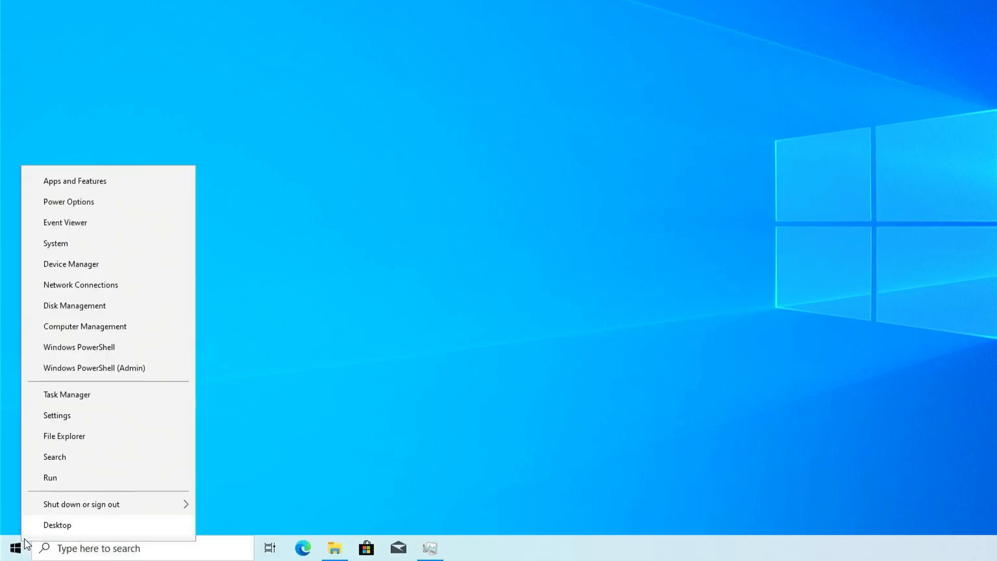
mouse_move(99, 307)
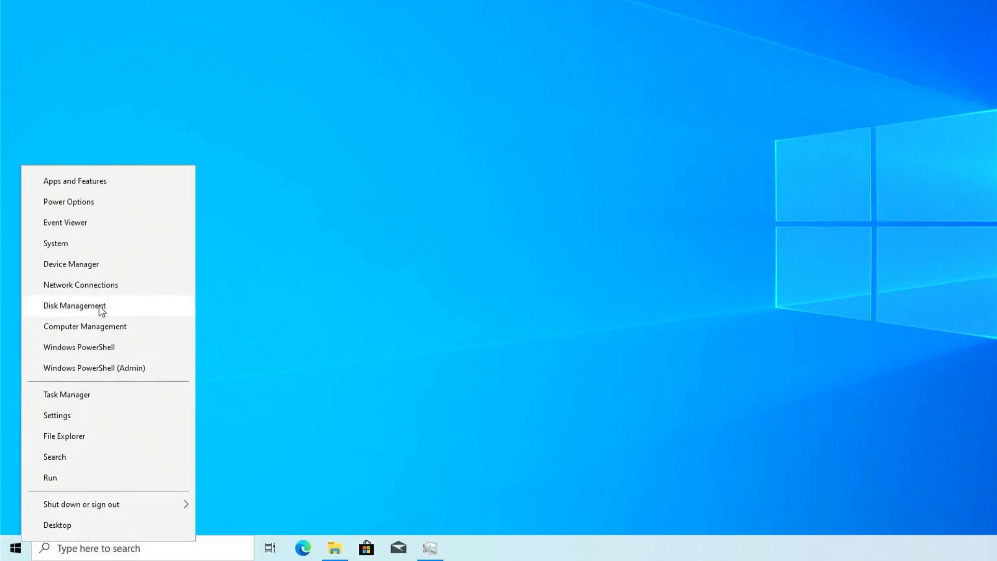
left_click(73, 306)
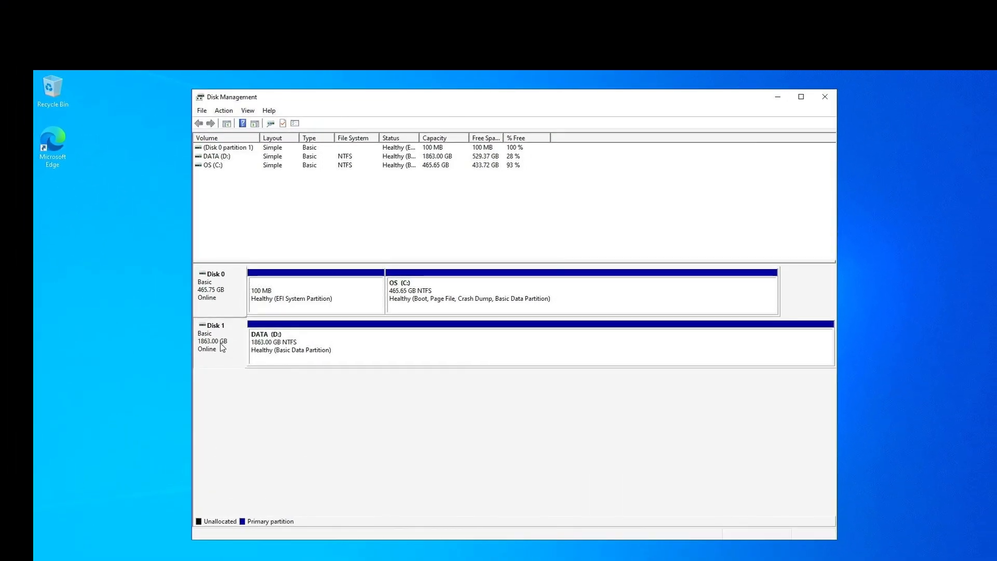
right_click(220, 346)
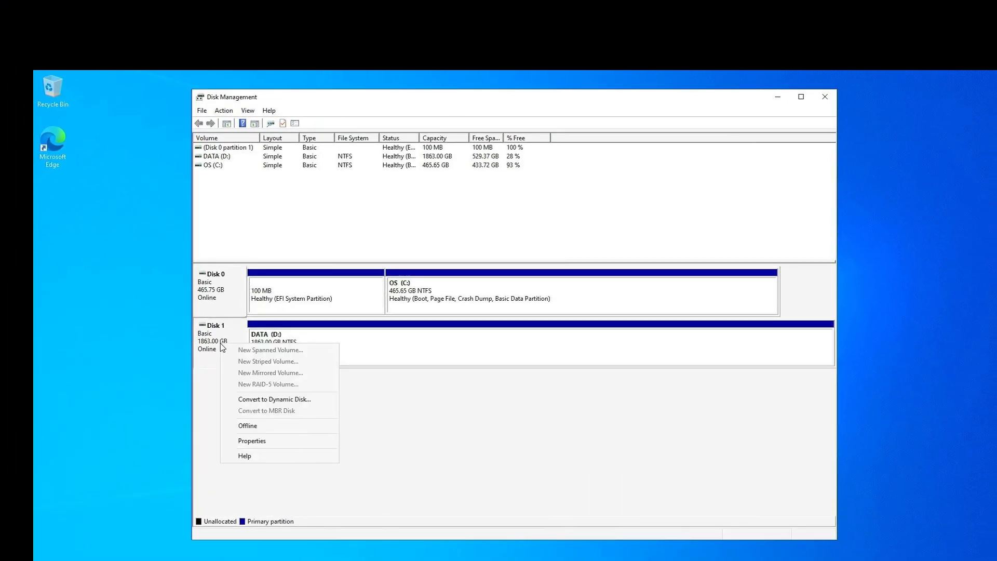
mouse_move(280, 442)
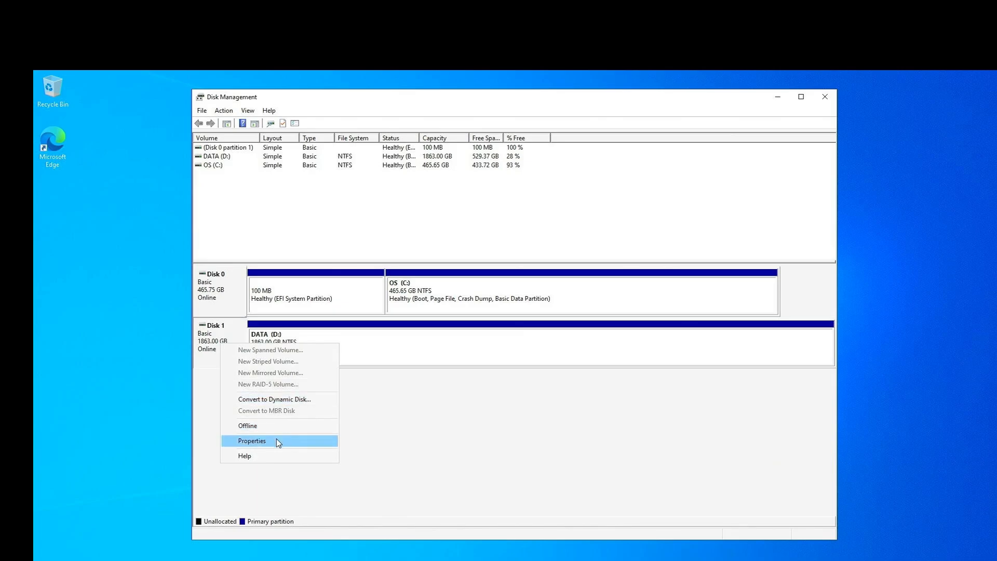
- Disable the TOSHIBA MG04ACA200NY disk from the Driver page of its properties, confirming the warning
left_click(251, 440)
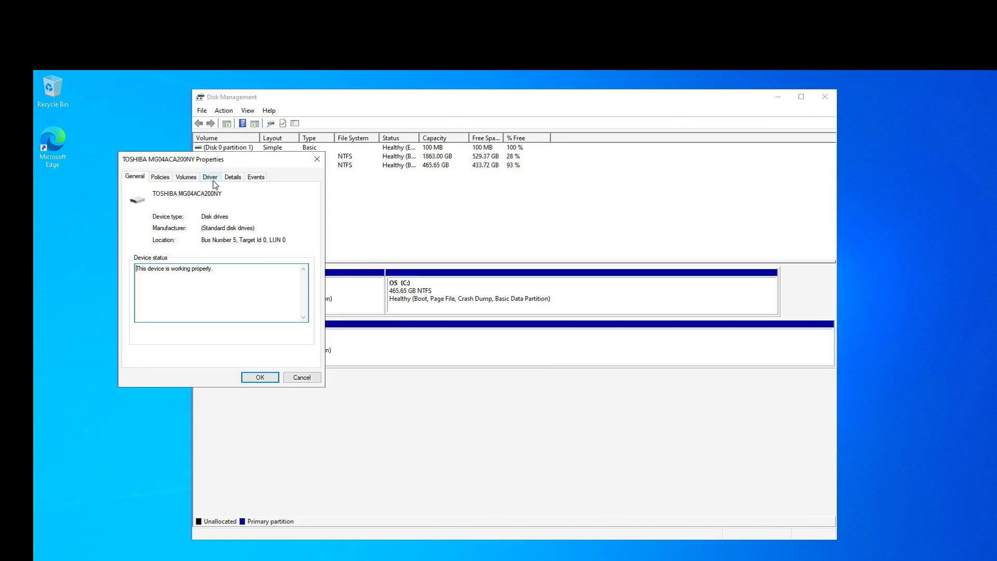
left_click(210, 176)
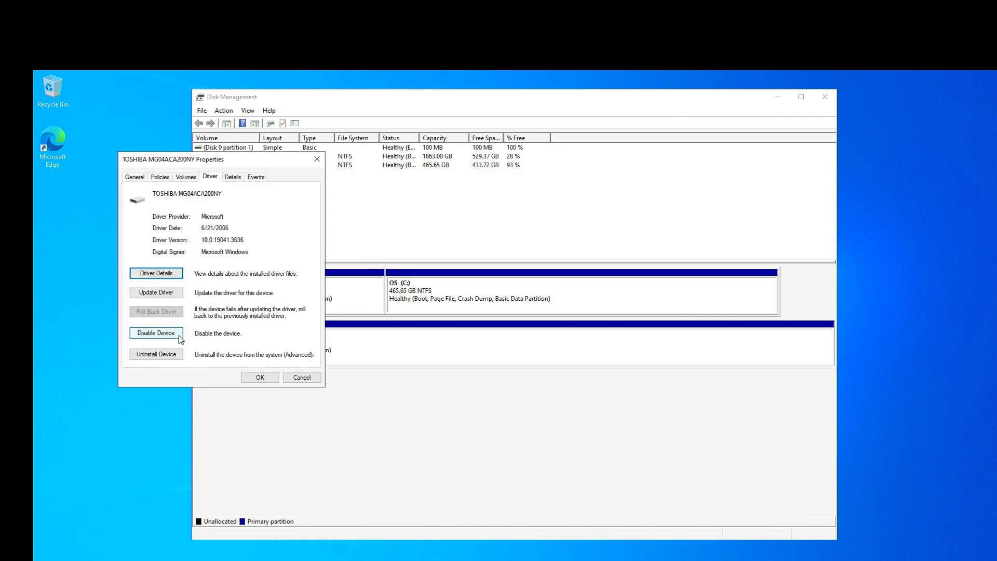
left_click(156, 333)
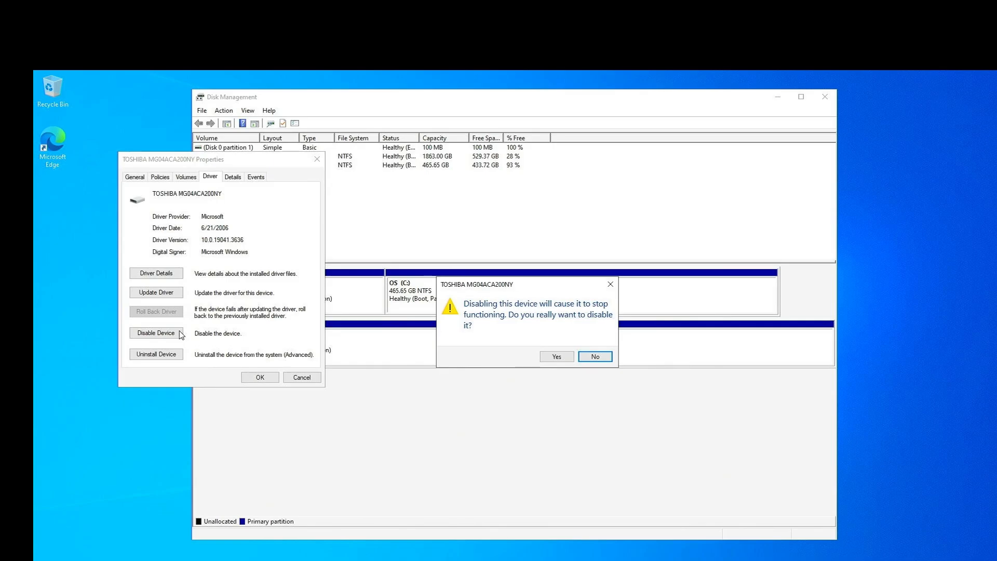
mouse_move(507, 365)
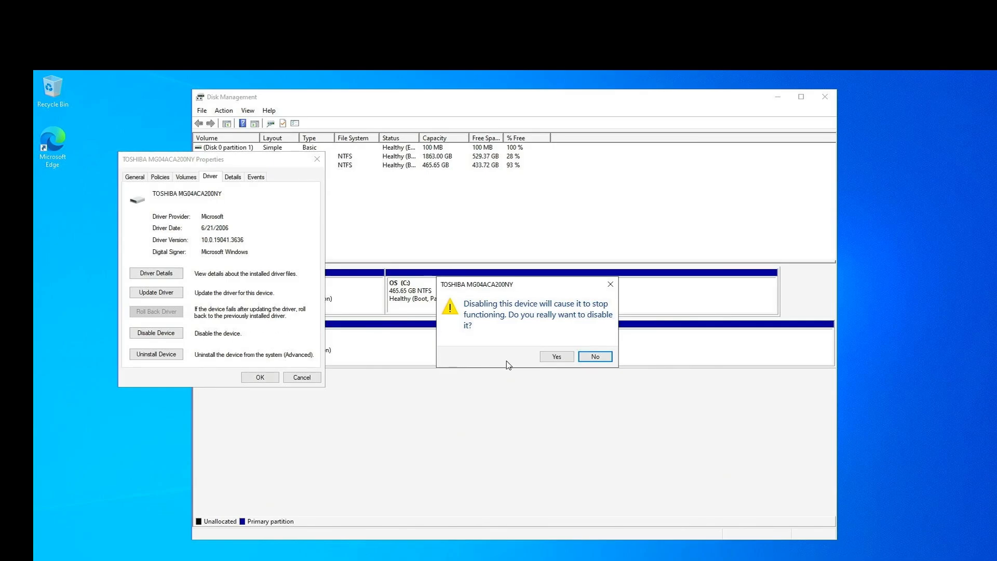
left_click(596, 356)
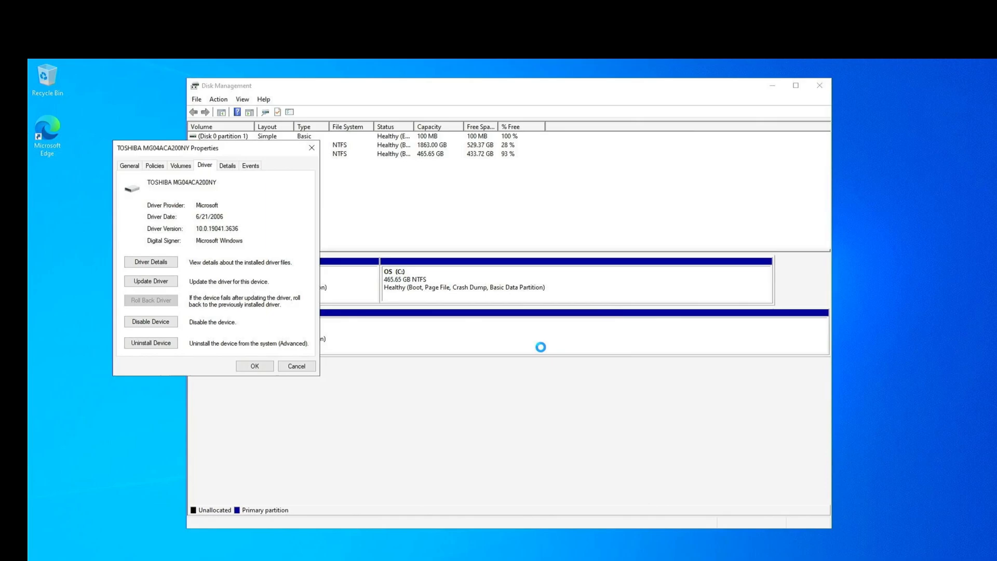
left_click(151, 322)
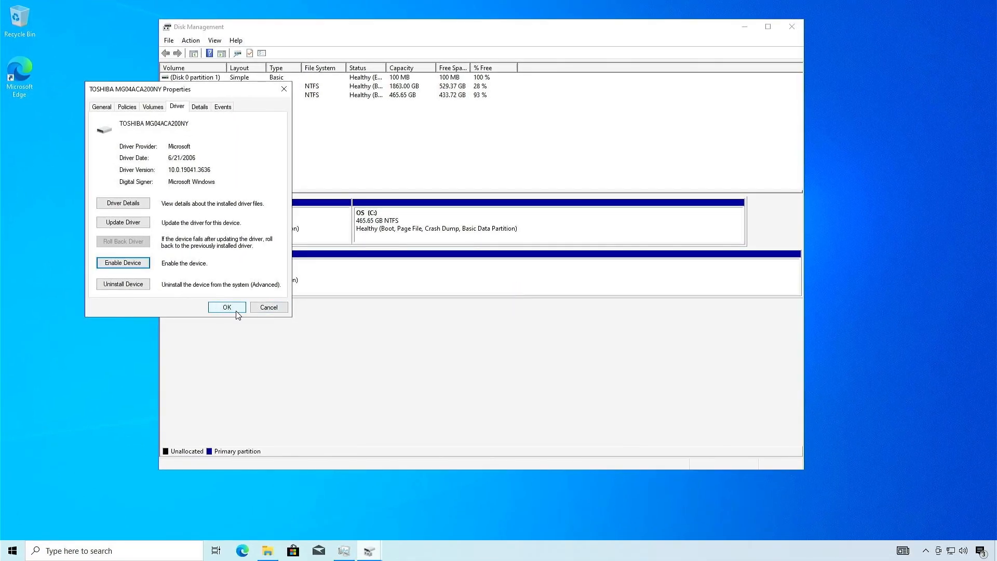
- Dismiss the disk properties and accept the restart prompted by the hardware change
left_click(226, 306)
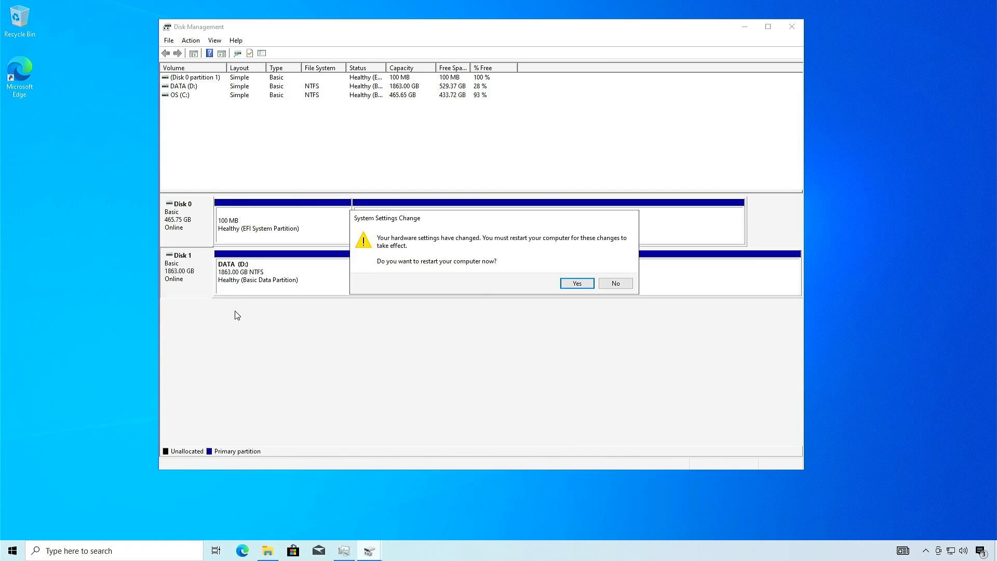
mouse_move(567, 293)
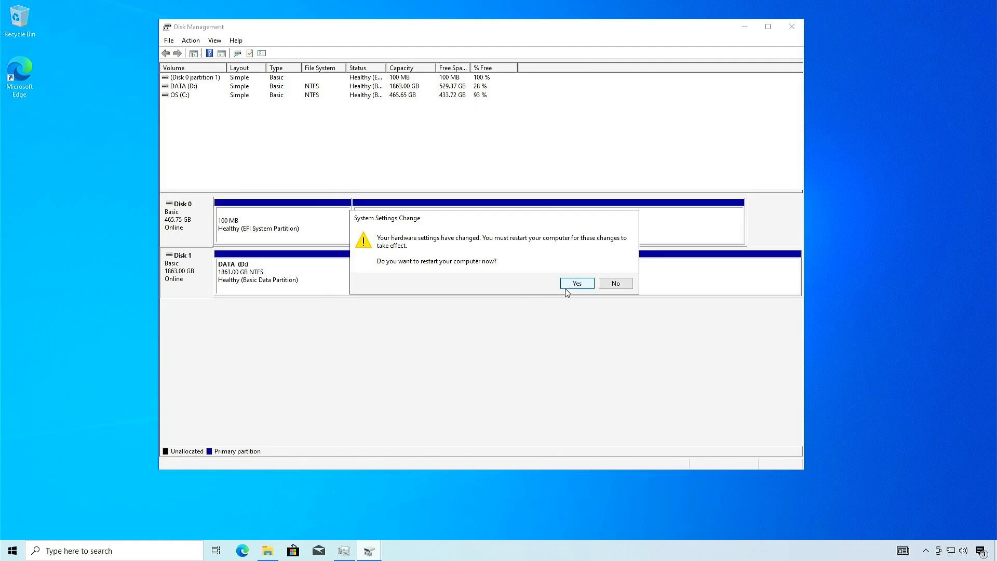
left_click(578, 282)
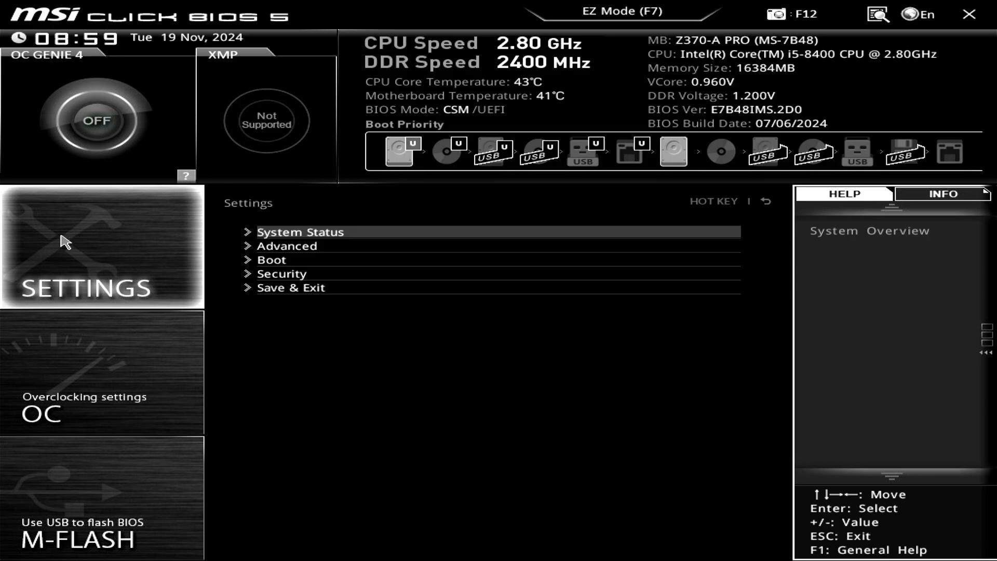
- Show the BIOS Settings > System Status page confirming the TOSHIBA drive on SATA Port6
left_click(301, 232)
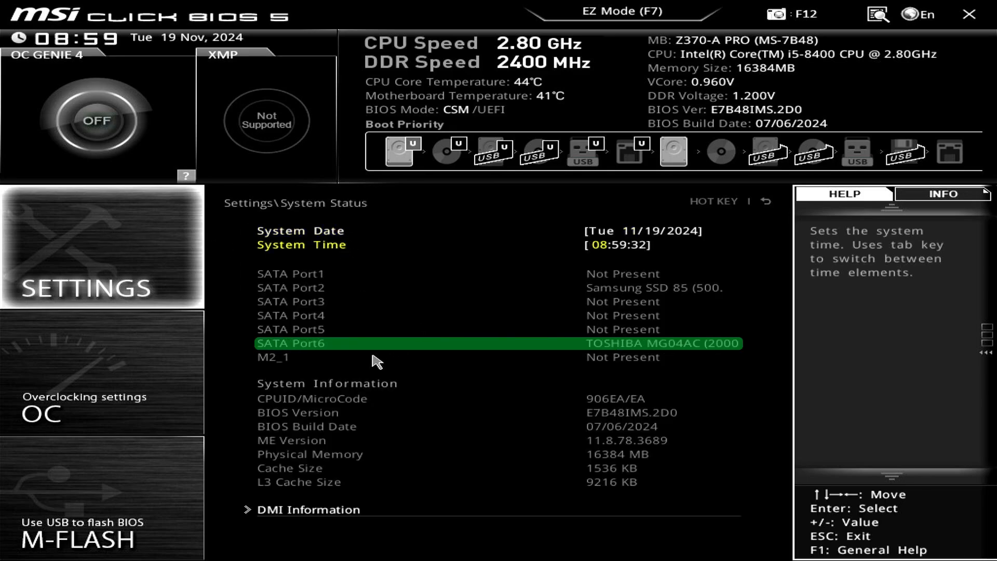
mouse_move(644, 347)
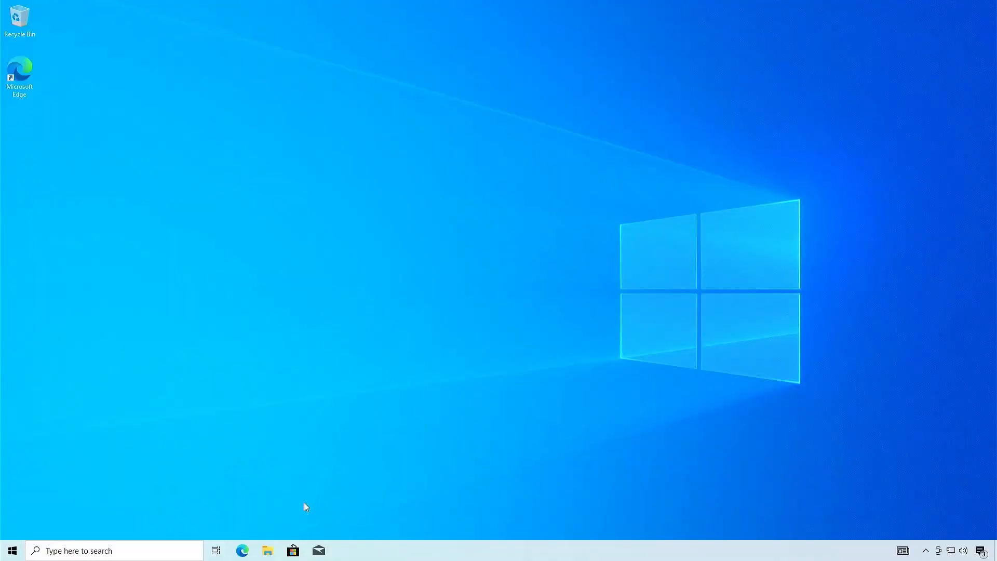
left_click(256, 551)
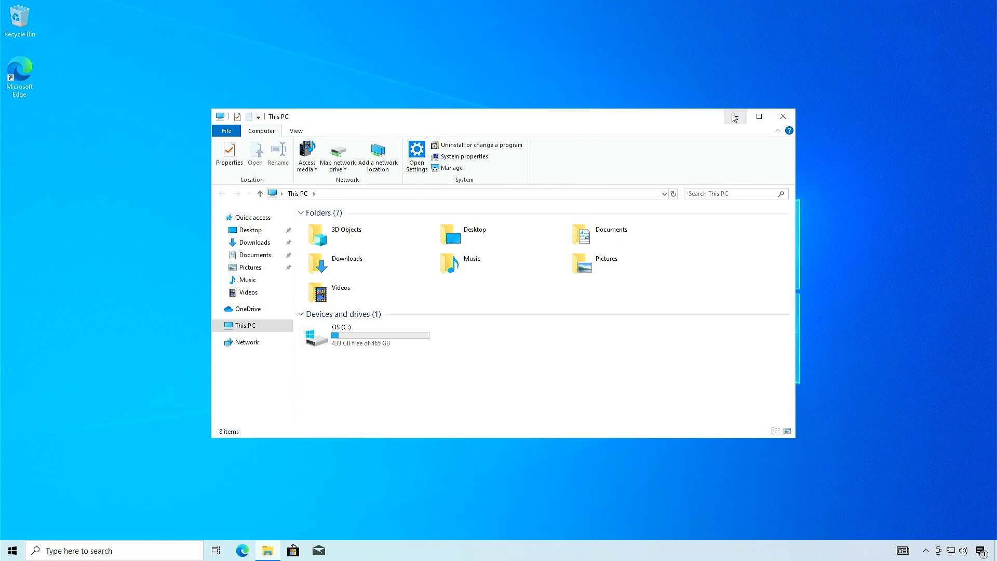
left_click(783, 117)
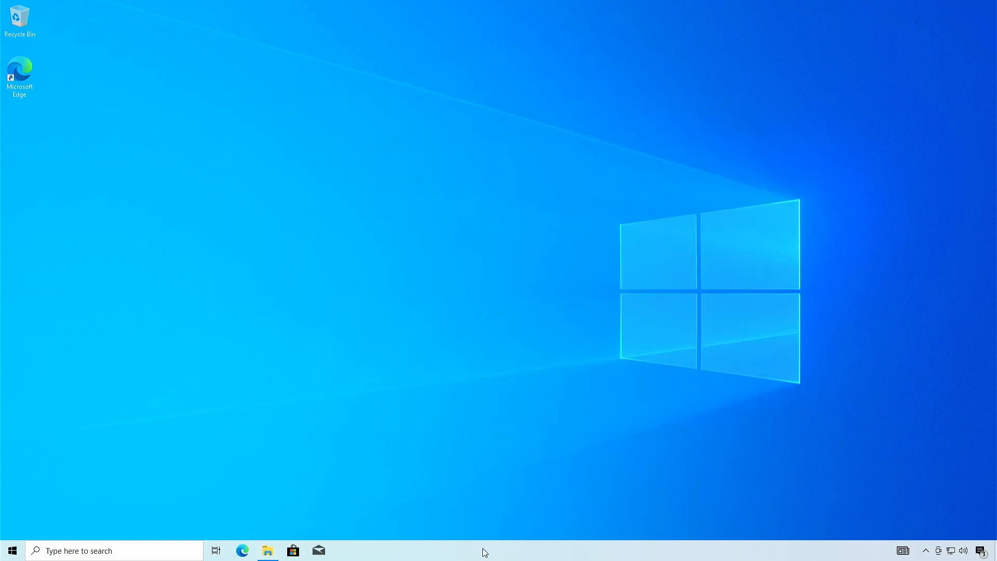
right_click(485, 551)
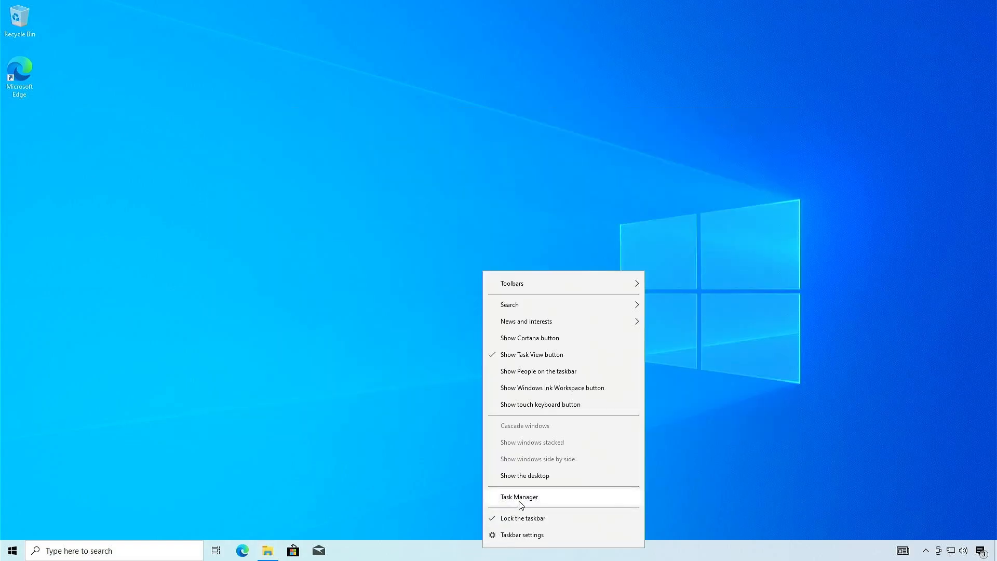
left_click(519, 497)
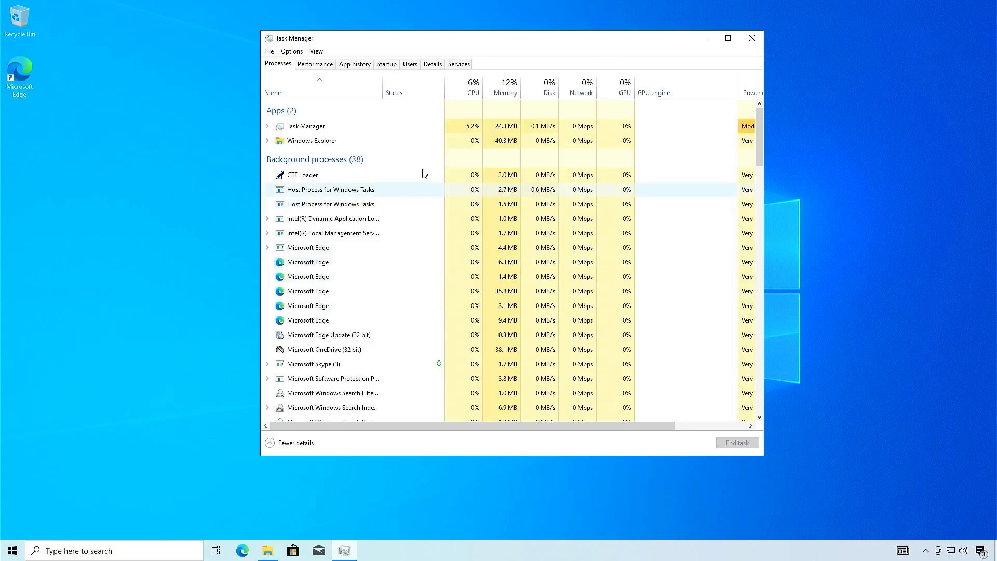
left_click(314, 64)
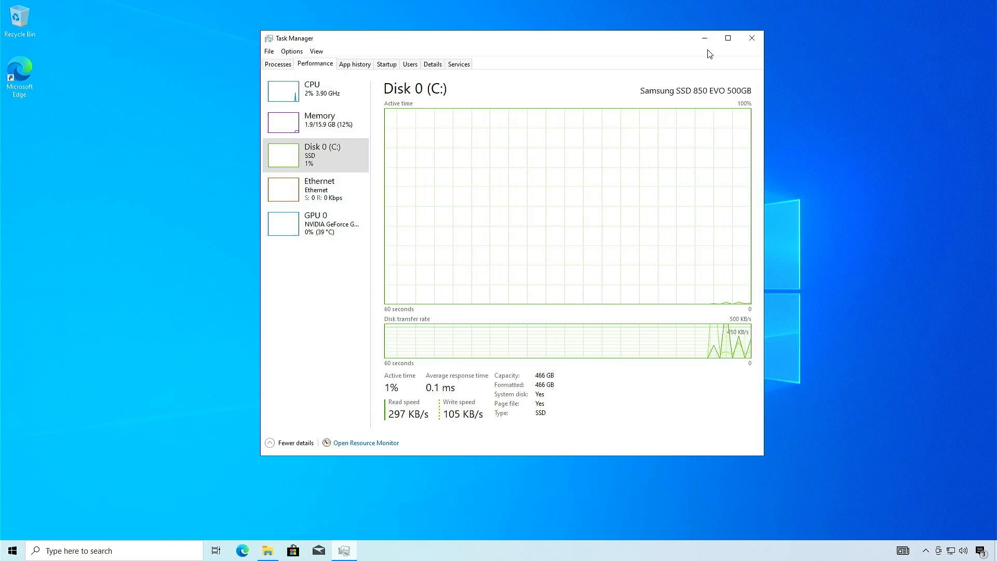
left_click(752, 37)
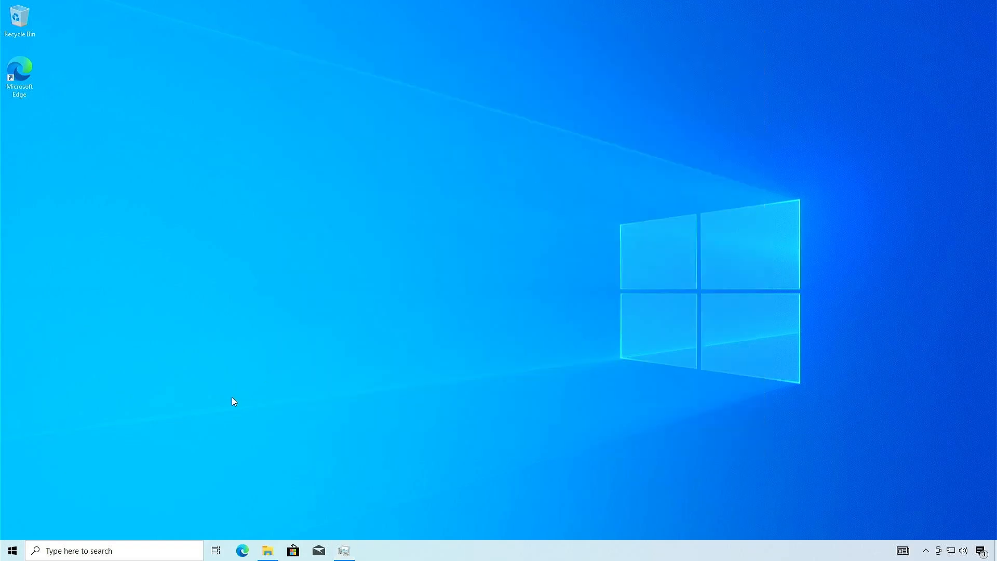
mouse_move(12, 551)
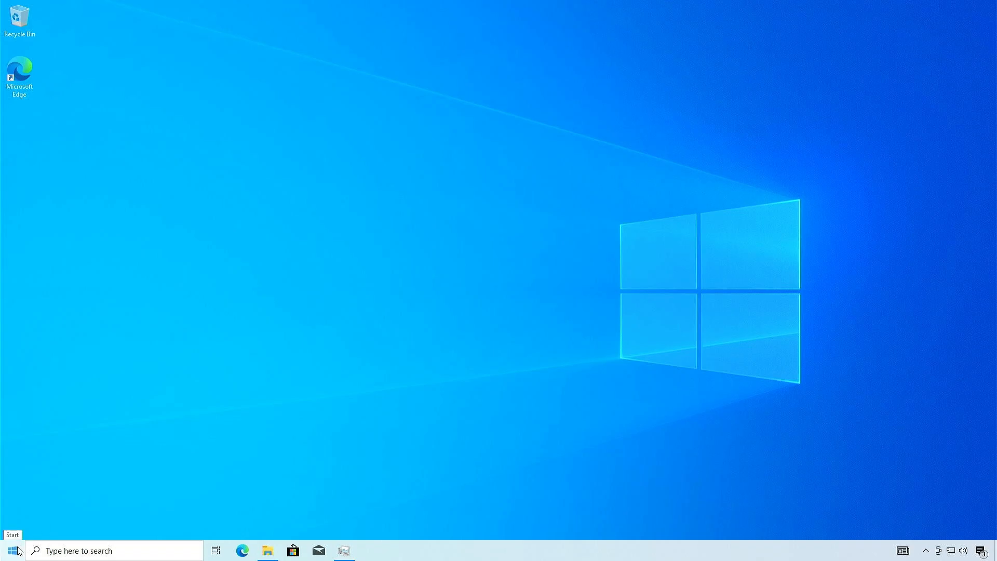
right_click(8, 551)
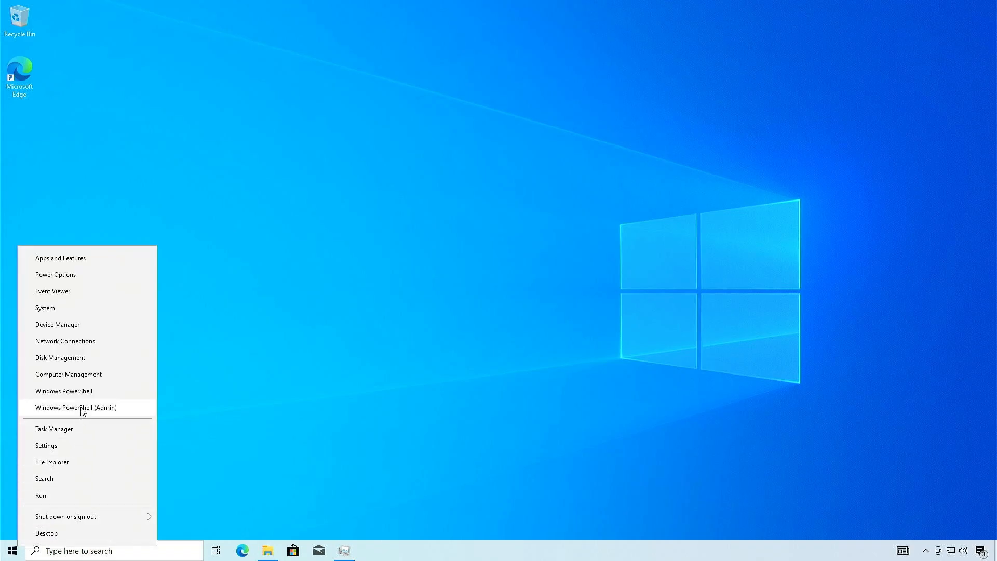
left_click(61, 357)
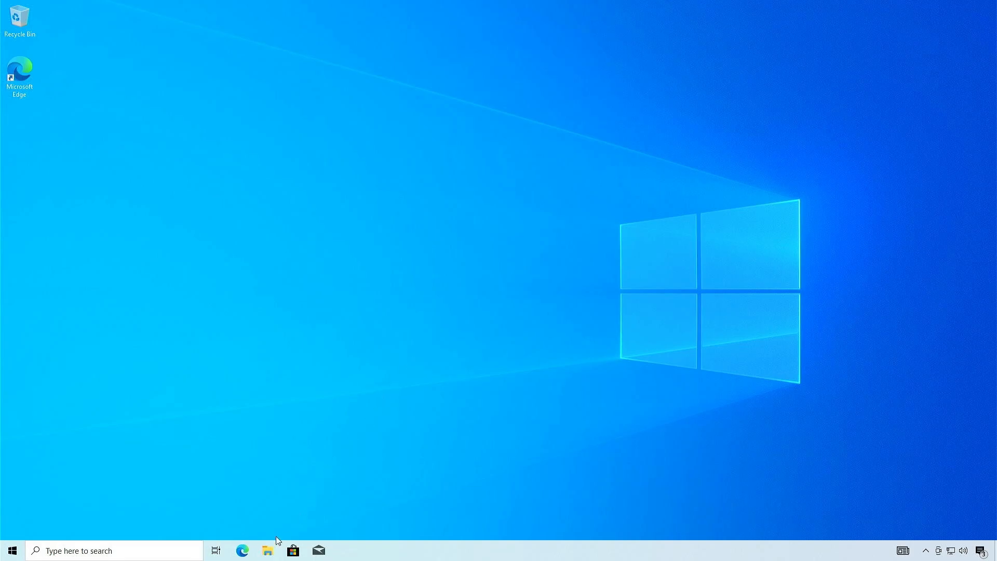
left_click(266, 550)
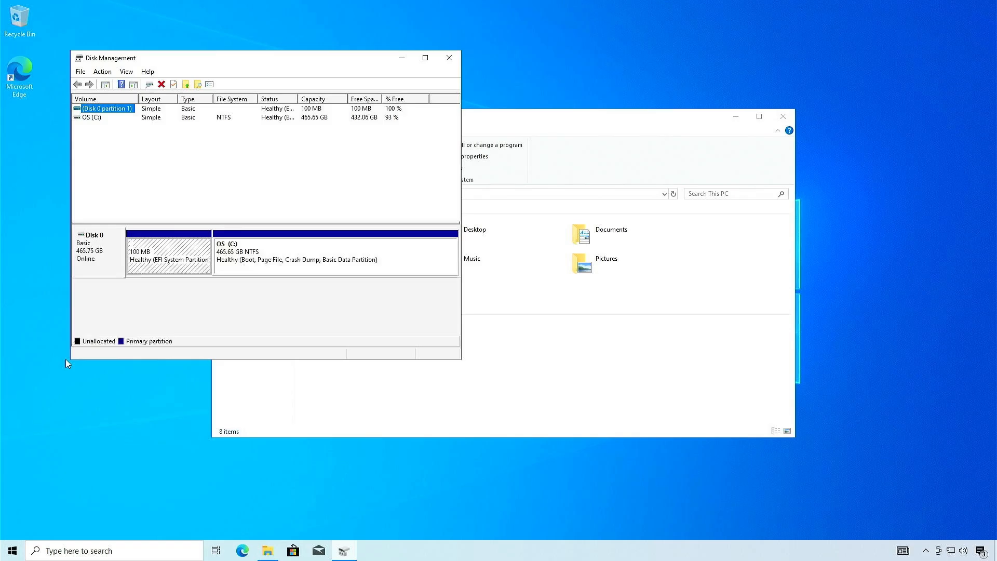
mouse_move(202, 323)
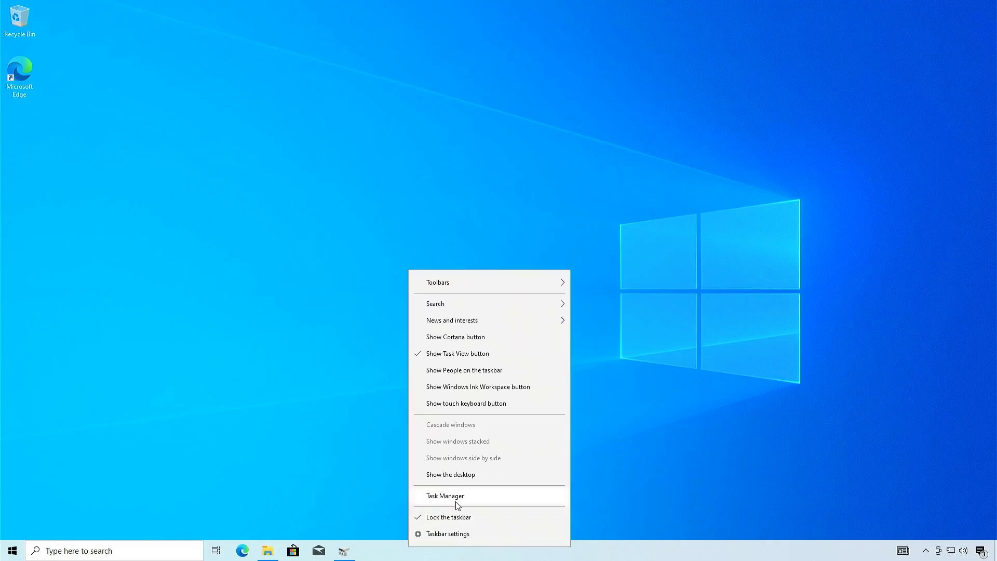
left_click(445, 495)
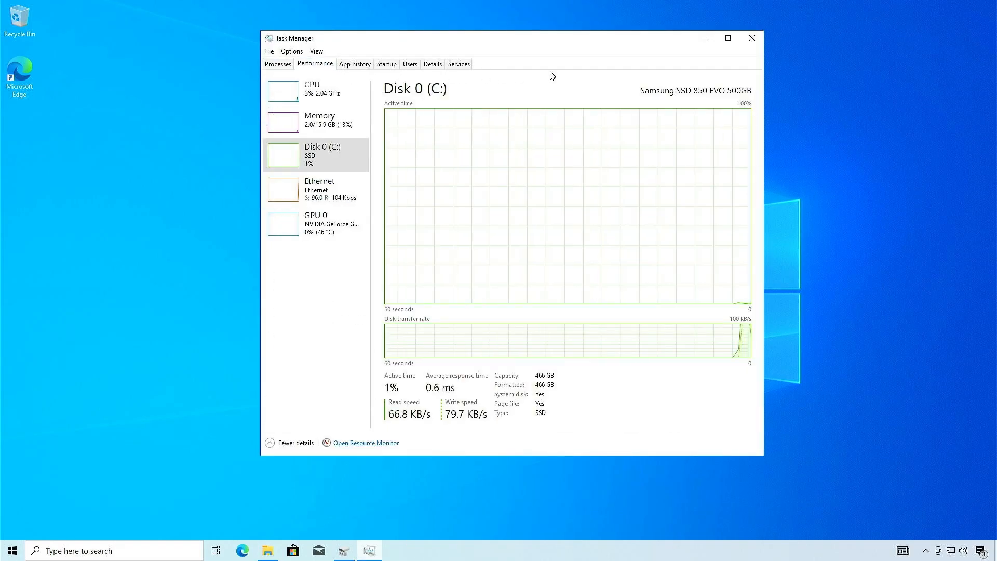
left_click(752, 38)
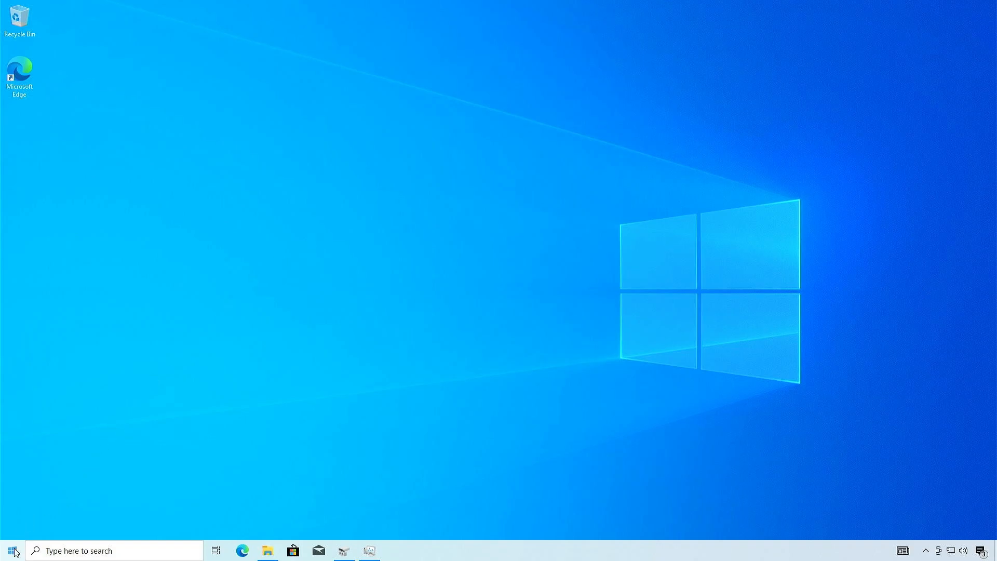
- Launch Device Manager and enable the disabled TOSHIBA MG04ACA200NY under Disk drives
right_click(9, 551)
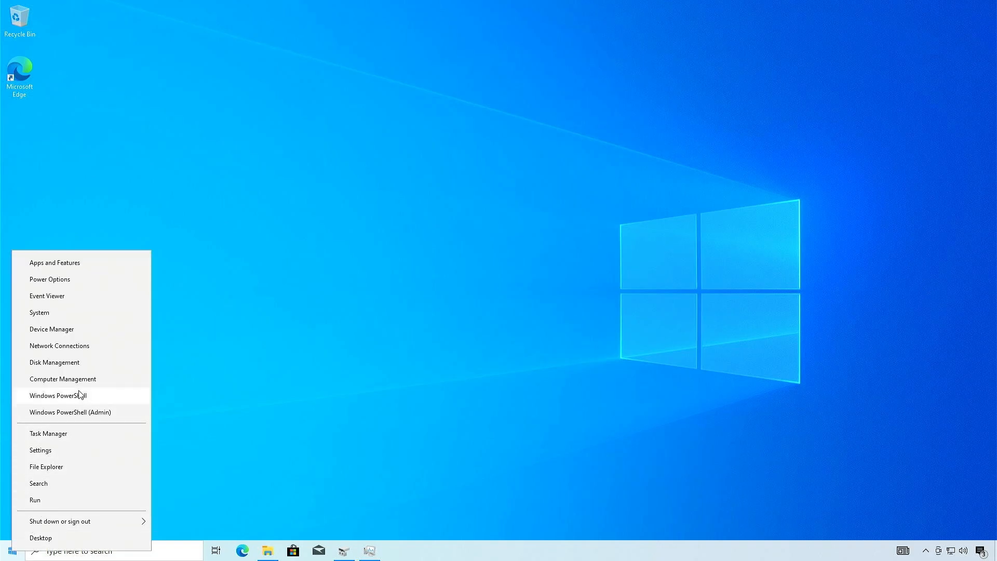
left_click(52, 329)
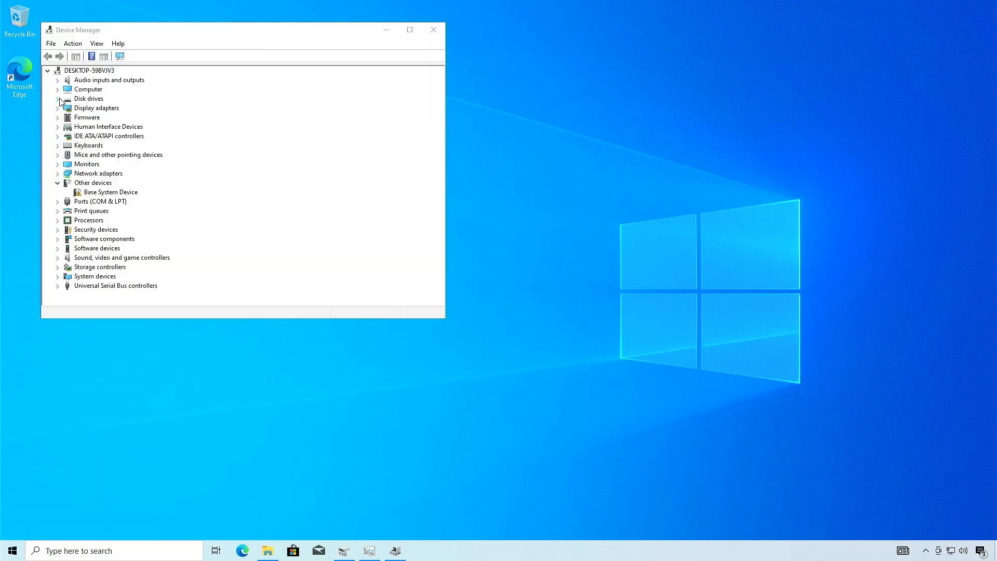
left_click(58, 99)
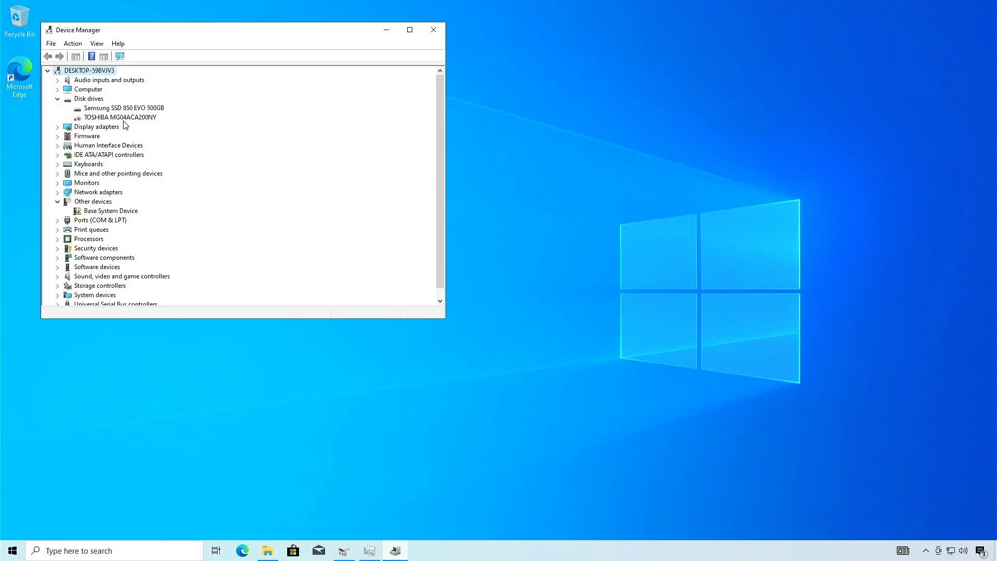
right_click(119, 116)
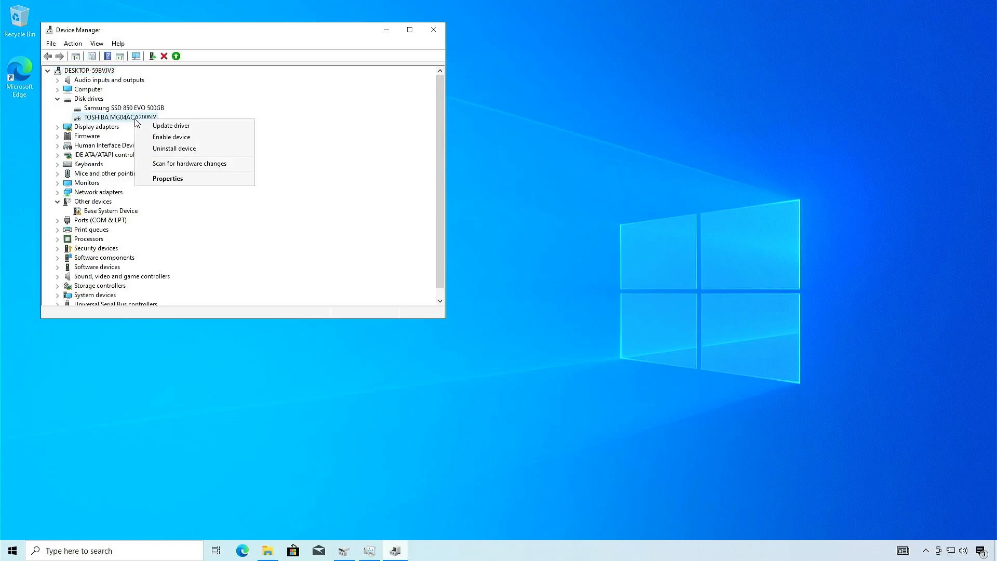
mouse_move(190, 139)
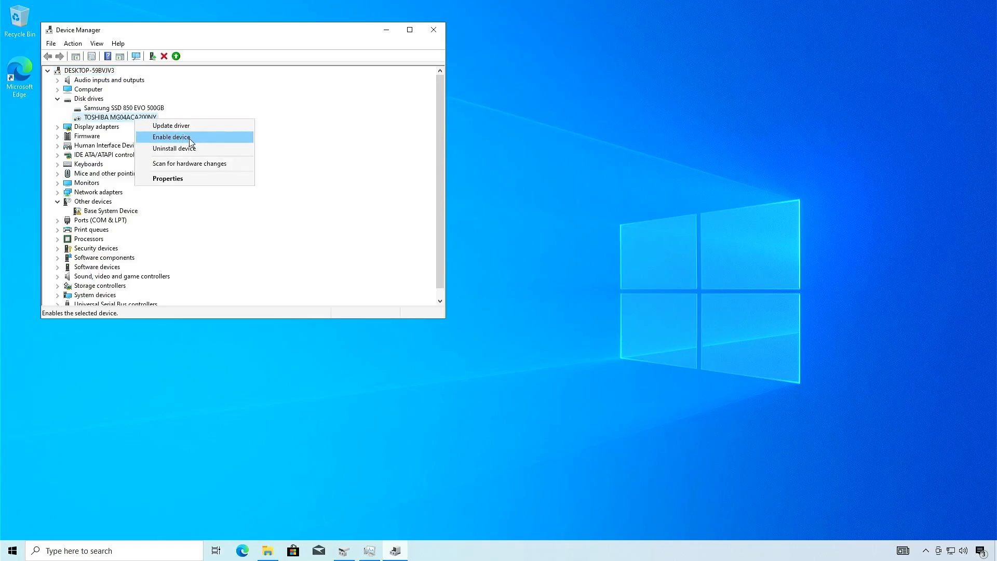
left_click(172, 137)
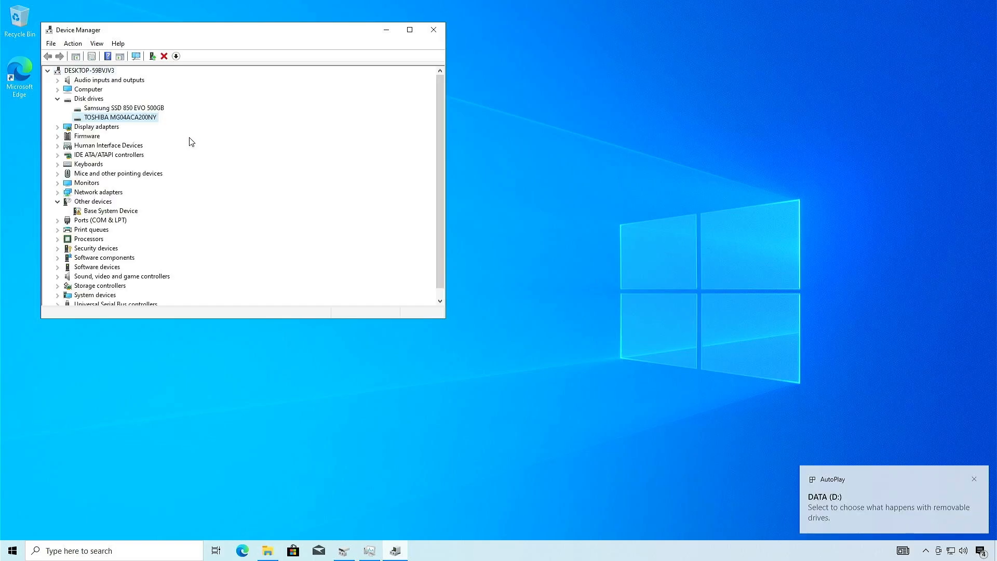
mouse_move(385, 46)
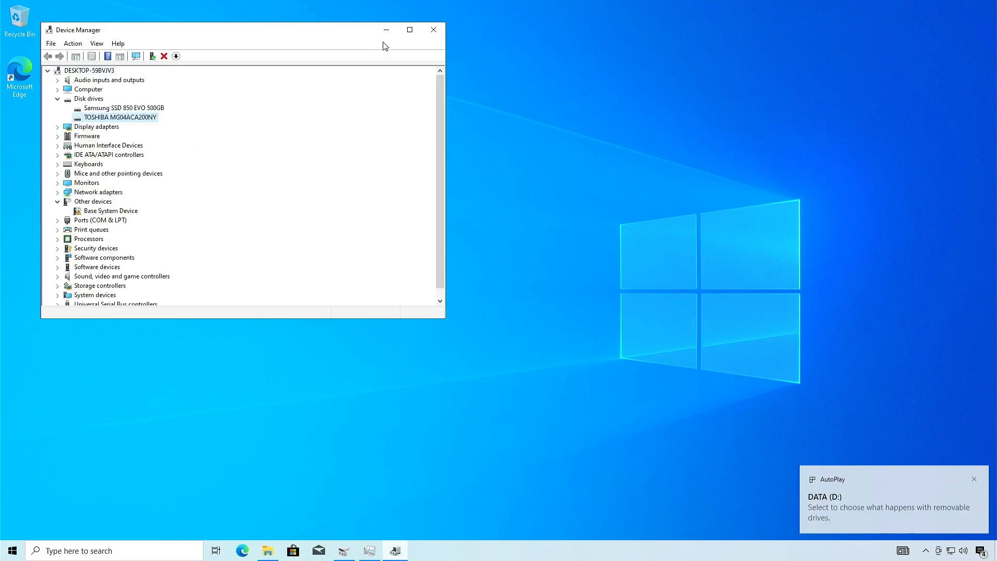
left_click(431, 29)
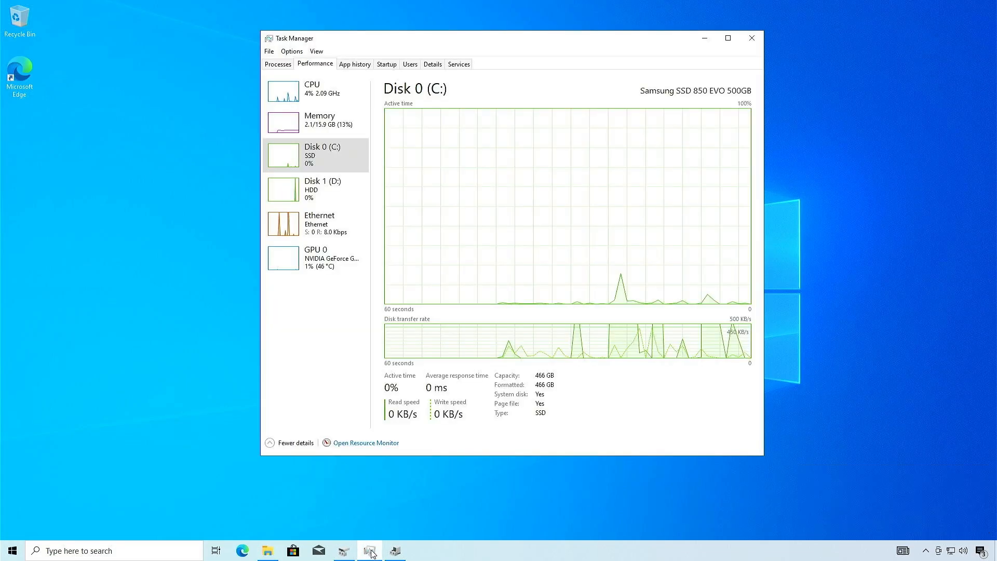
- Close Task Manager and Disk Management, then check This PC lists OS (C:) and DATA (D:) before closing it
left_click(322, 189)
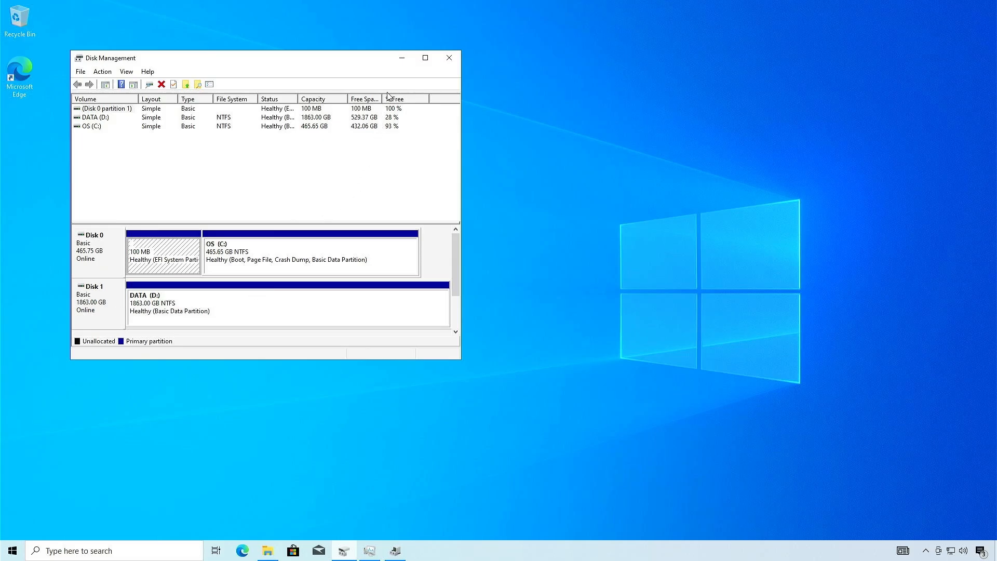
left_click(446, 58)
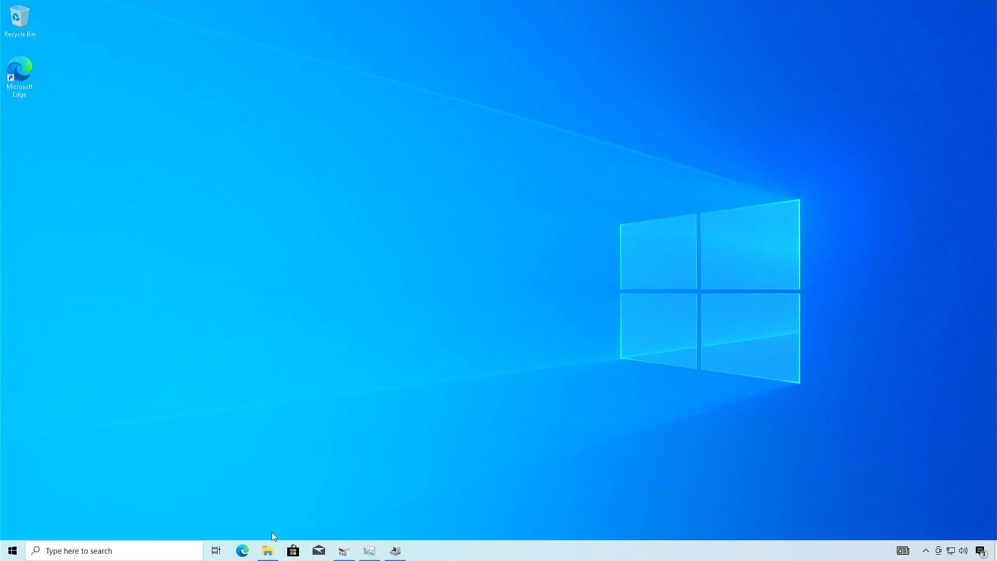
left_click(267, 551)
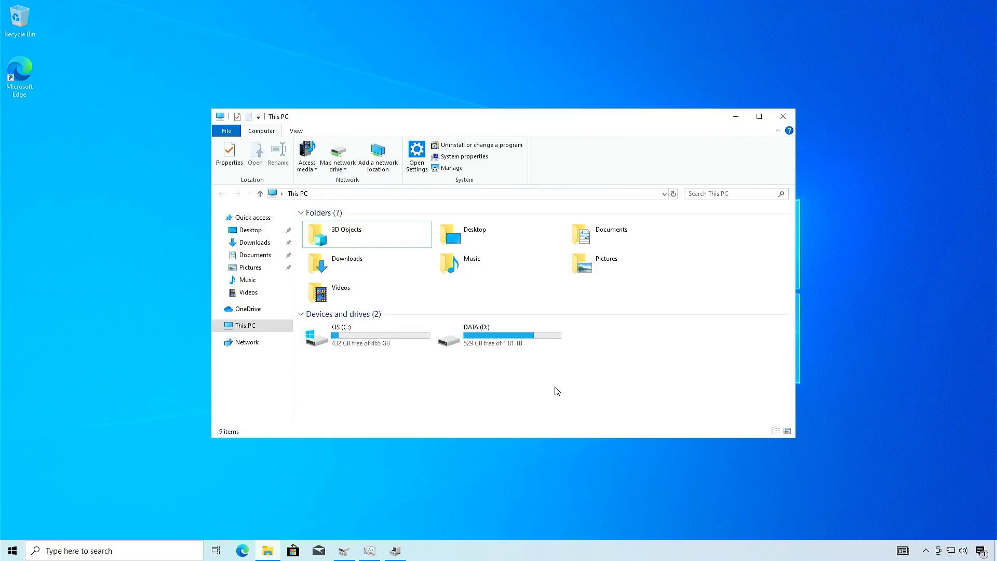
left_click(361, 335)
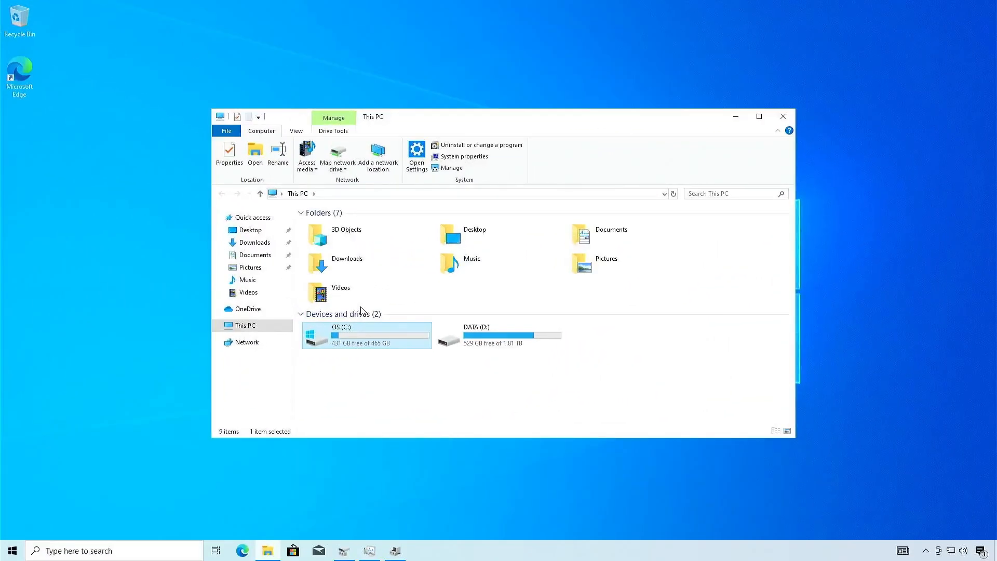
left_click(497, 334)
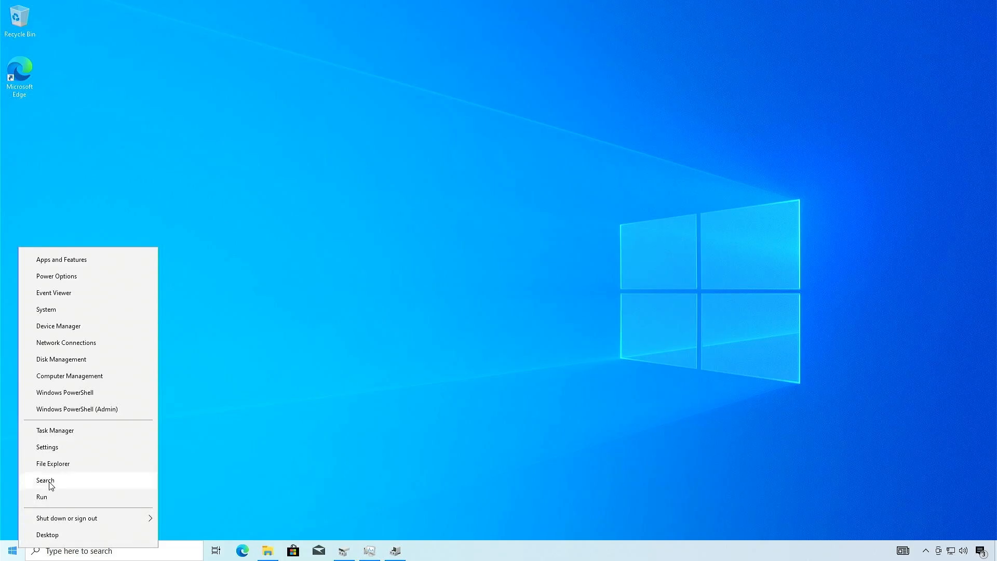
- Remove the D: letter from the DATA partition via Change Drive Letter and Paths, confirming Yes, then close Disk Management
left_click(60, 358)
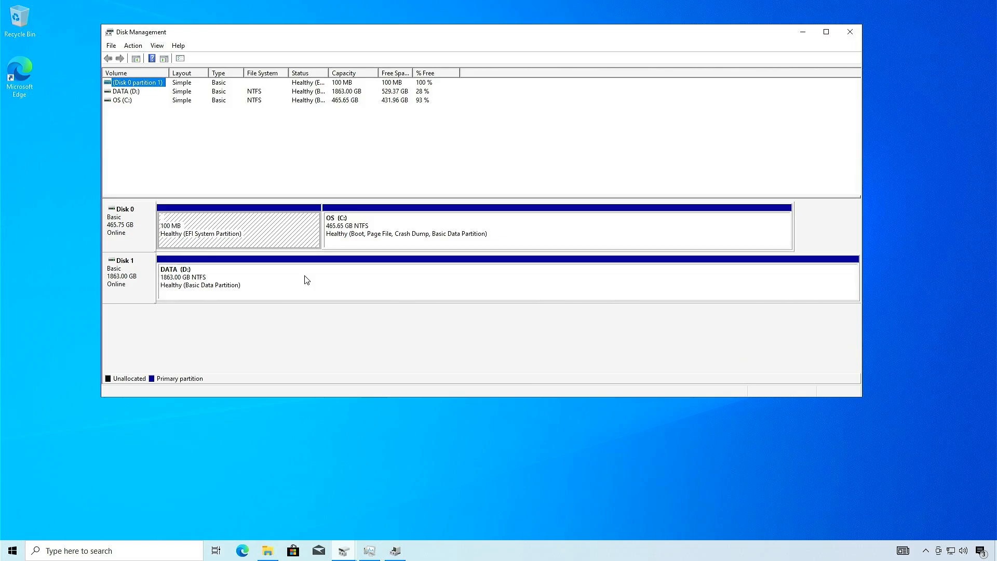
right_click(305, 280)
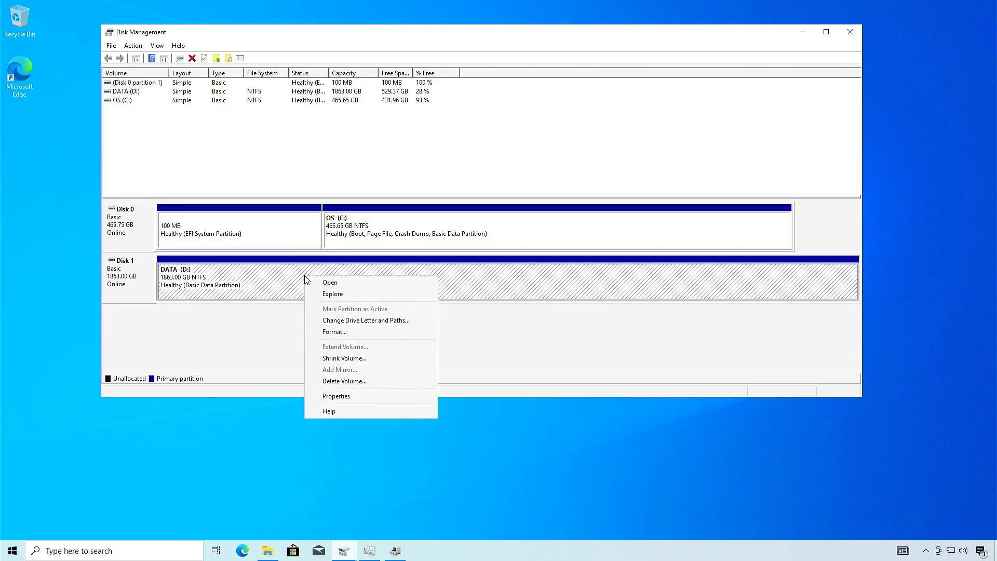
mouse_move(407, 315)
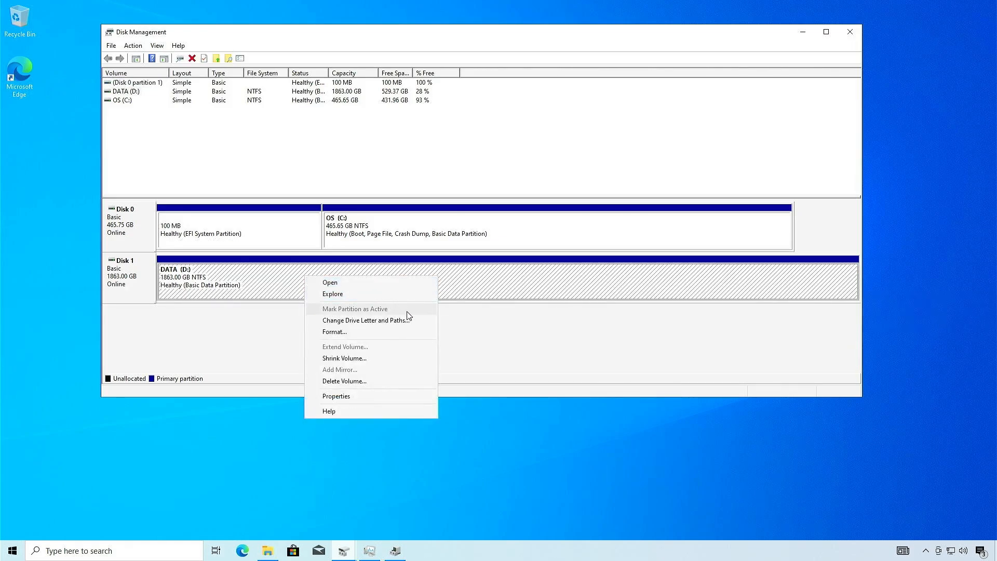
left_click(365, 320)
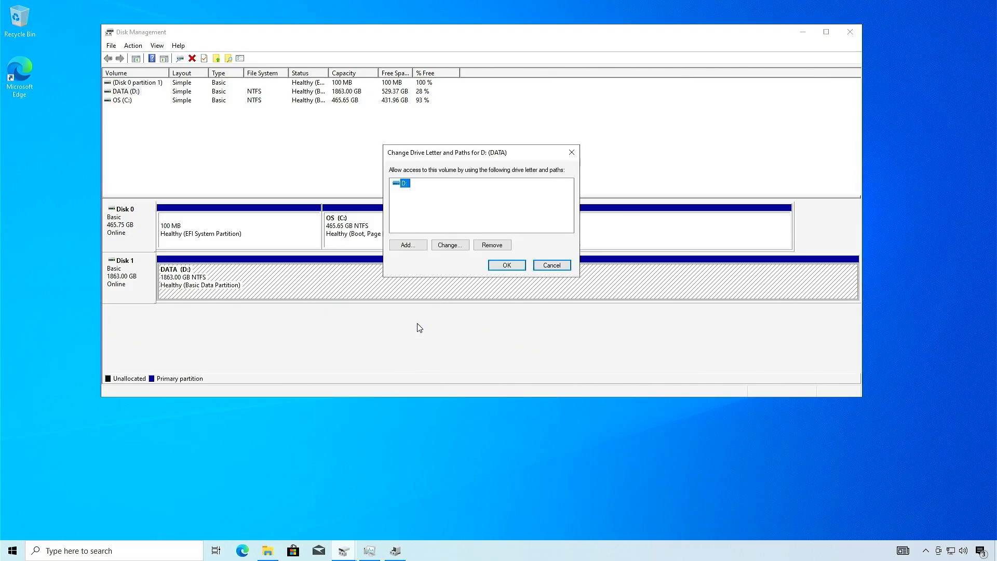
mouse_move(442, 320)
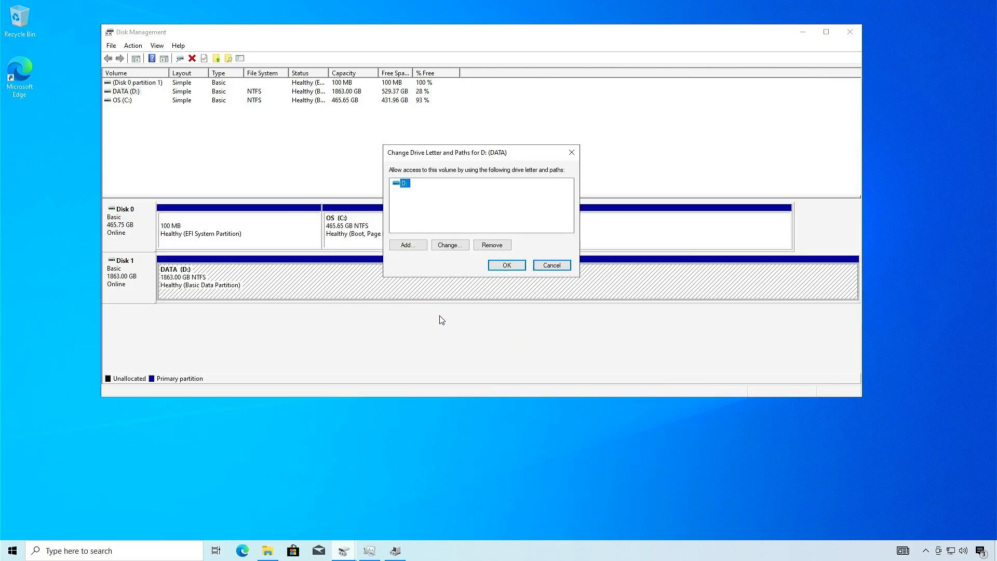
left_click(492, 244)
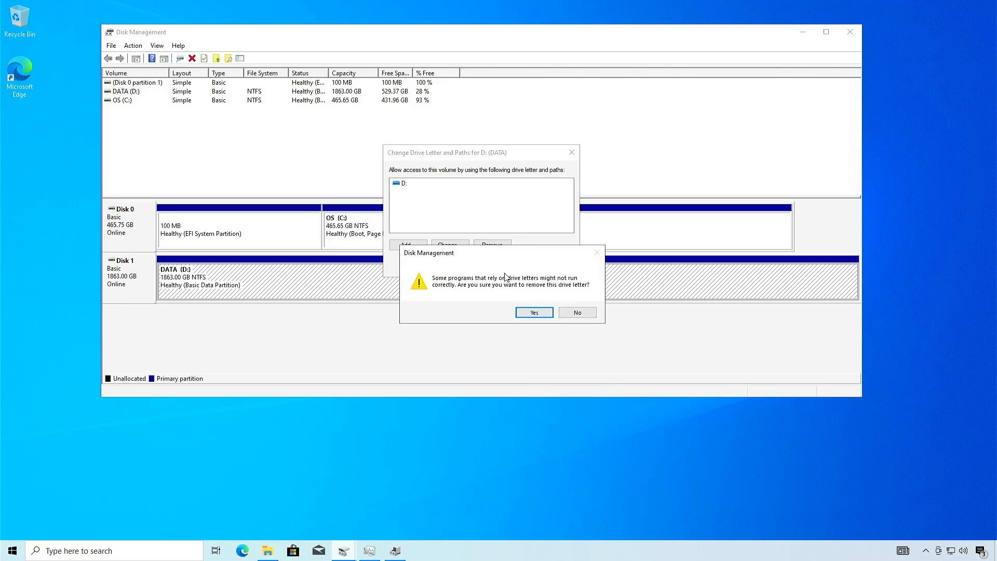
left_click(534, 311)
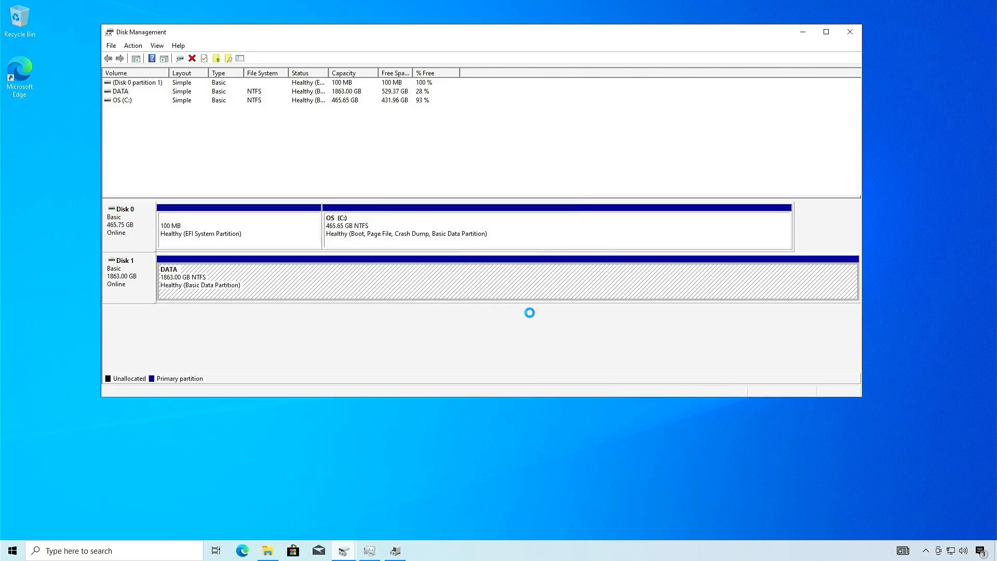
mouse_move(717, 107)
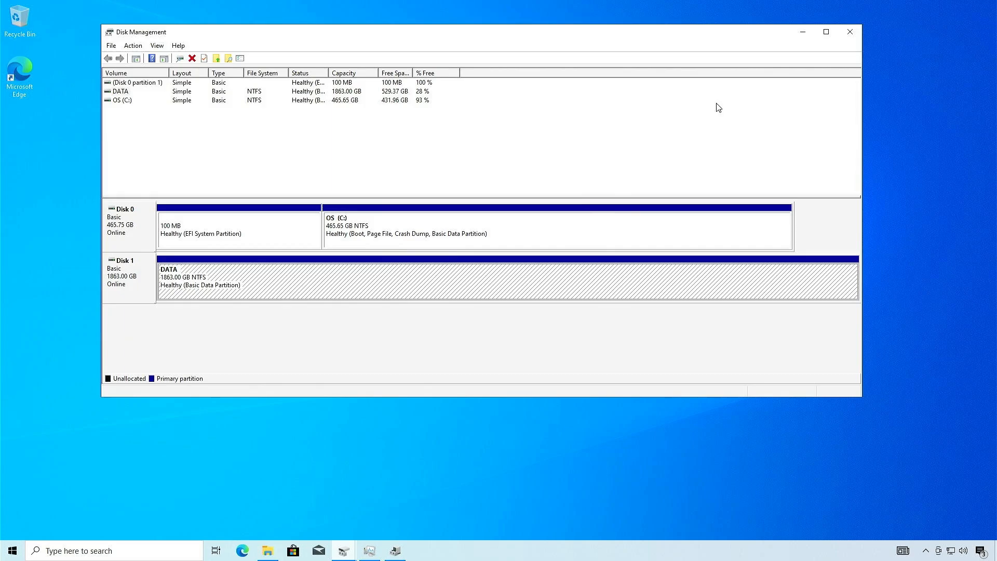
left_click(850, 31)
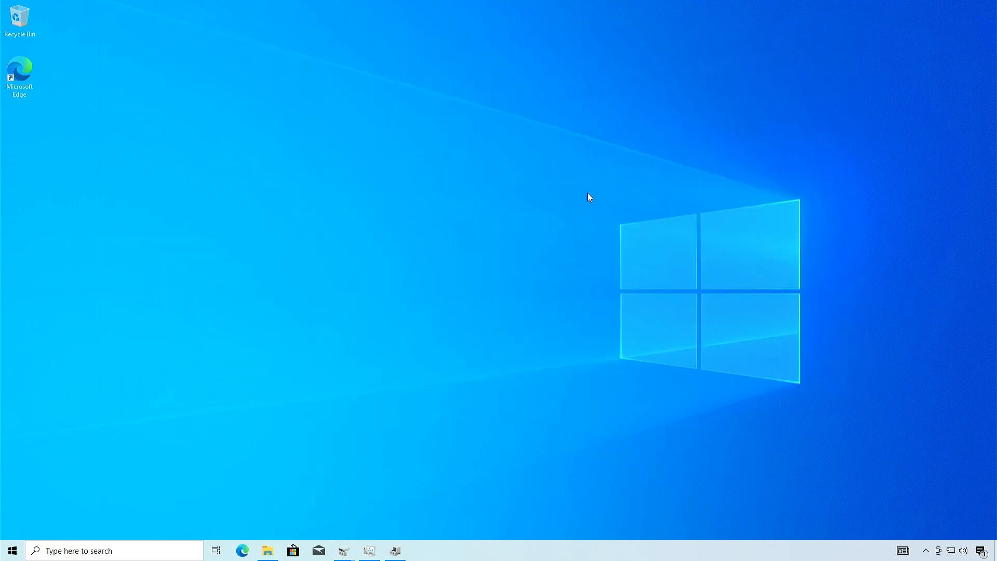
- Reassign letter D to the DATA partition via Change Drive Letter and Paths, then close Disk Management
left_click(265, 550)
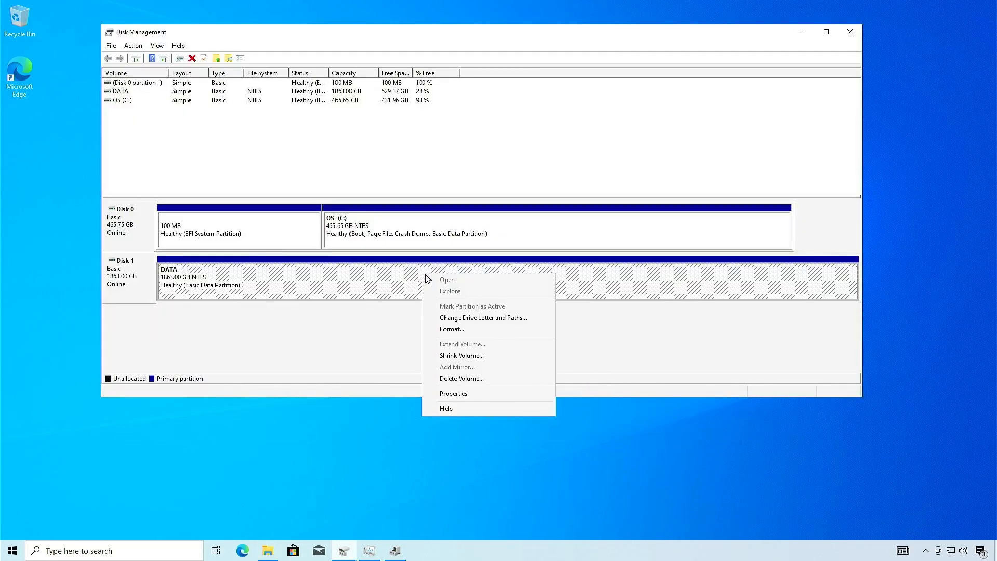
left_click(484, 318)
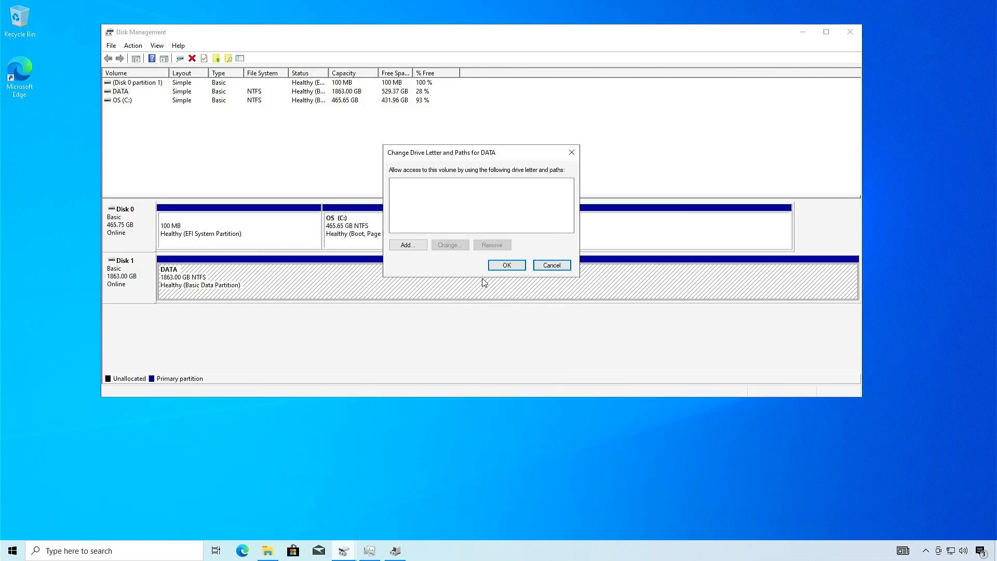
left_click(407, 244)
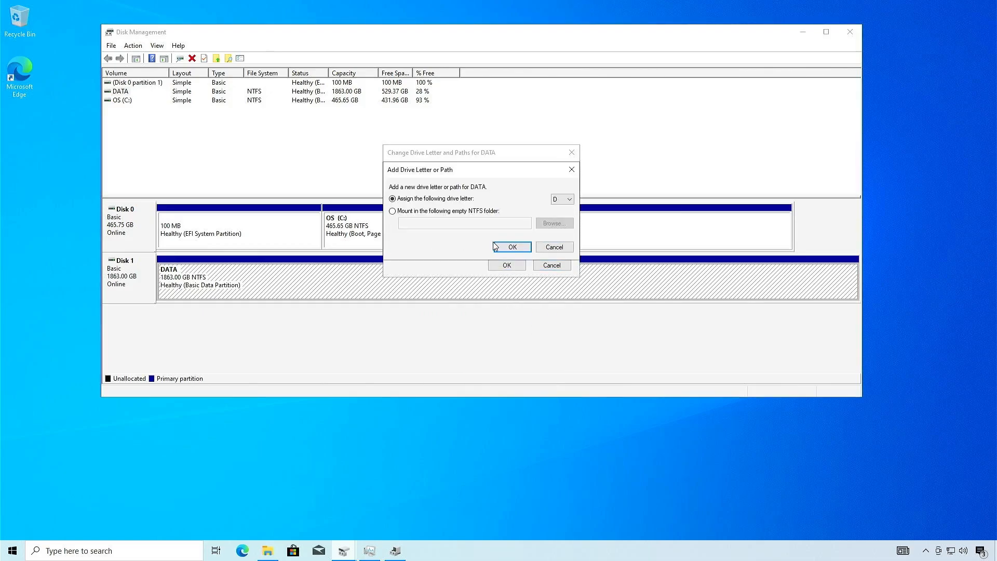
left_click(511, 247)
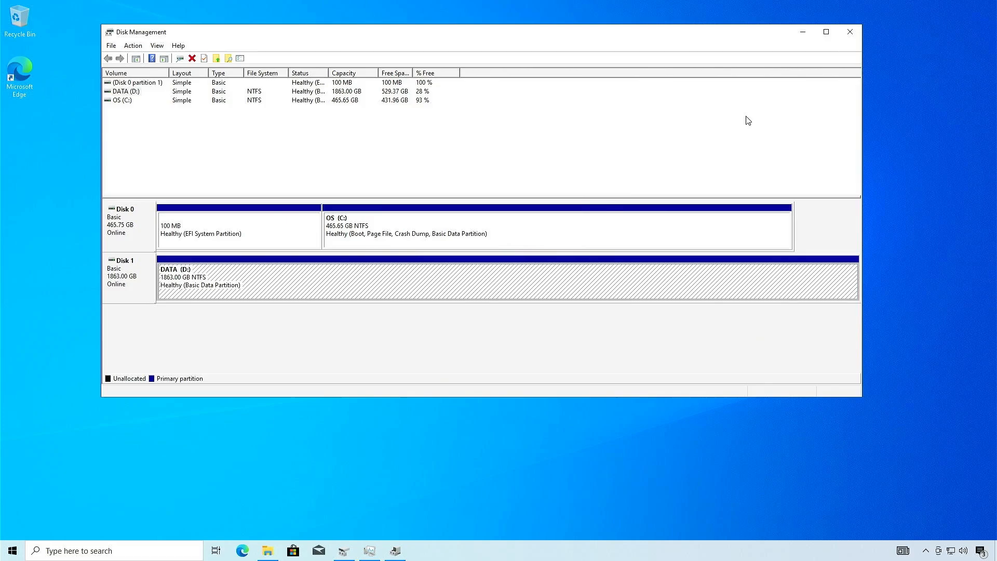
left_click(850, 32)
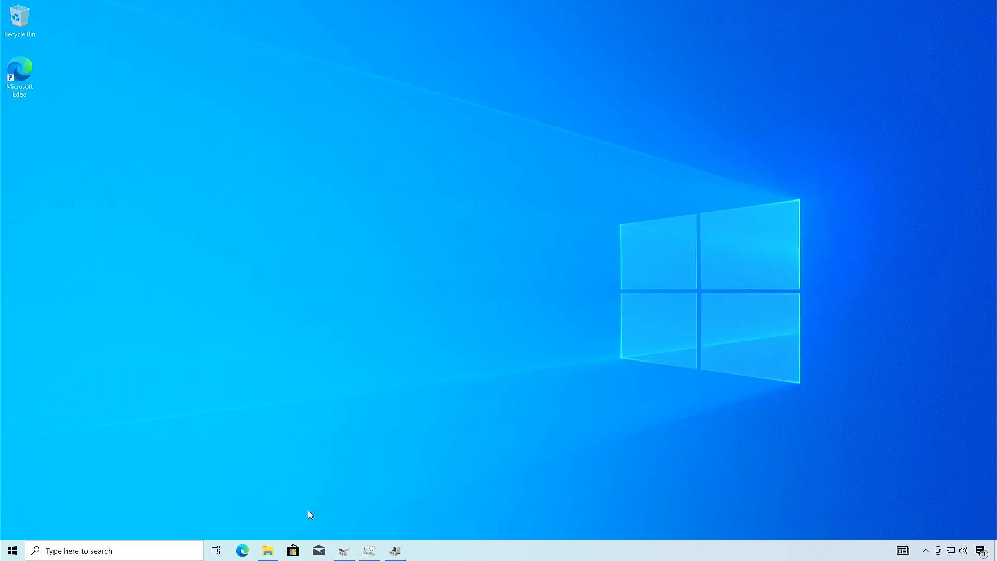
- Open This PC from the taskbar to see which drives are listed
left_click(267, 550)
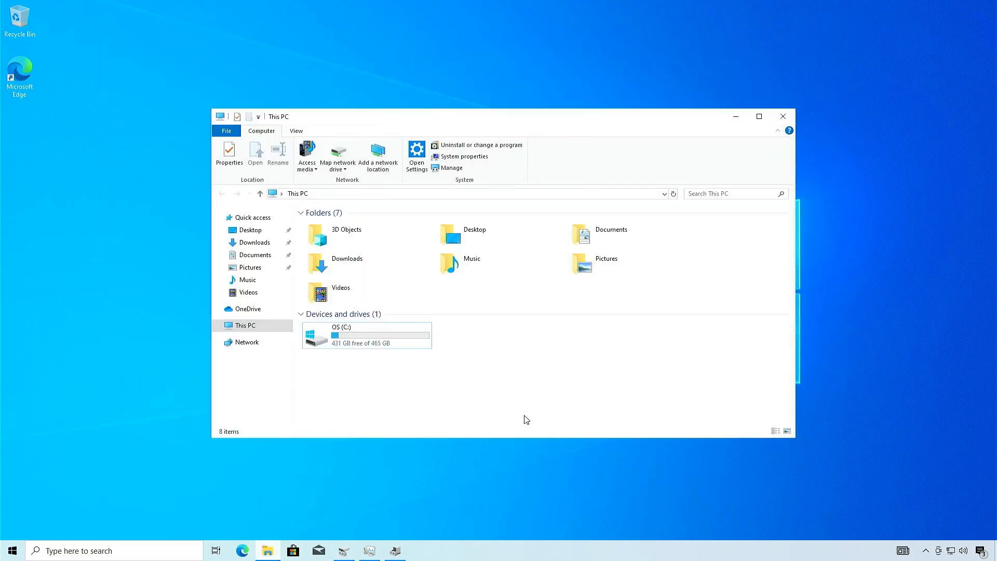
mouse_move(653, 197)
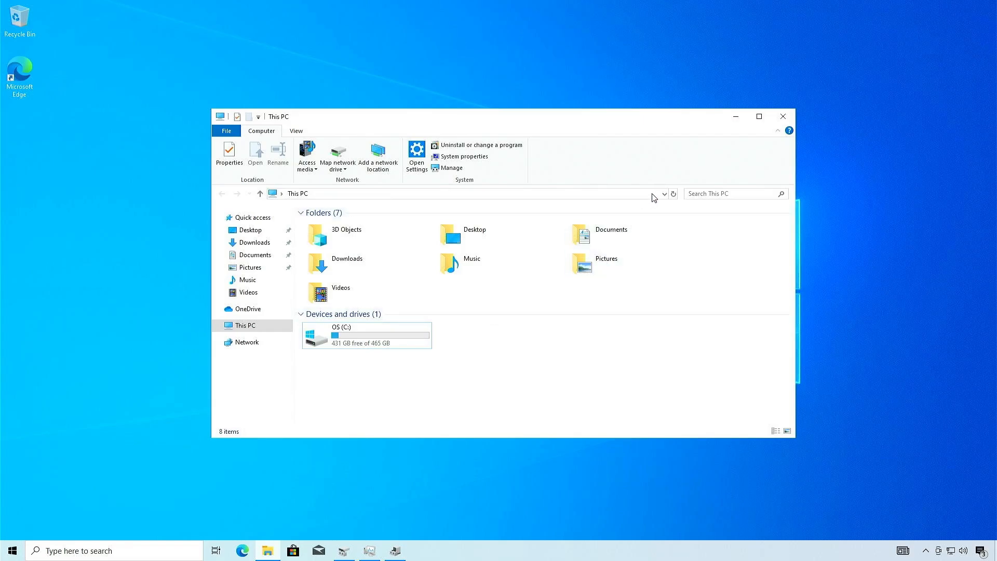